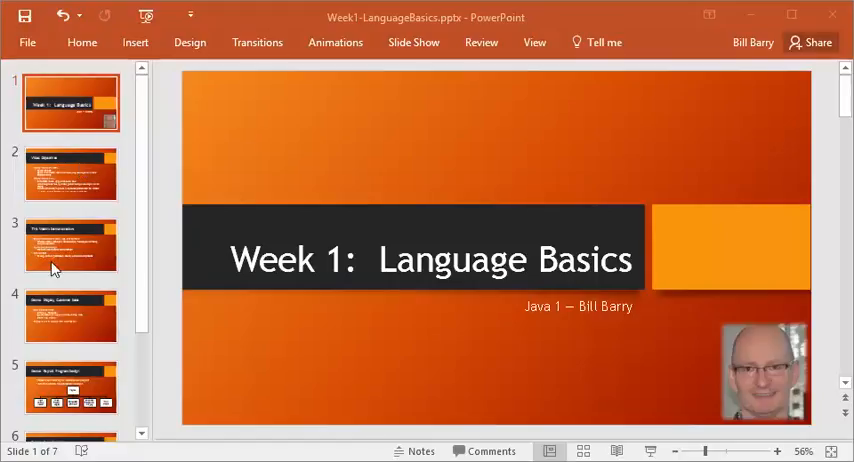
mouse_move(62, 260)
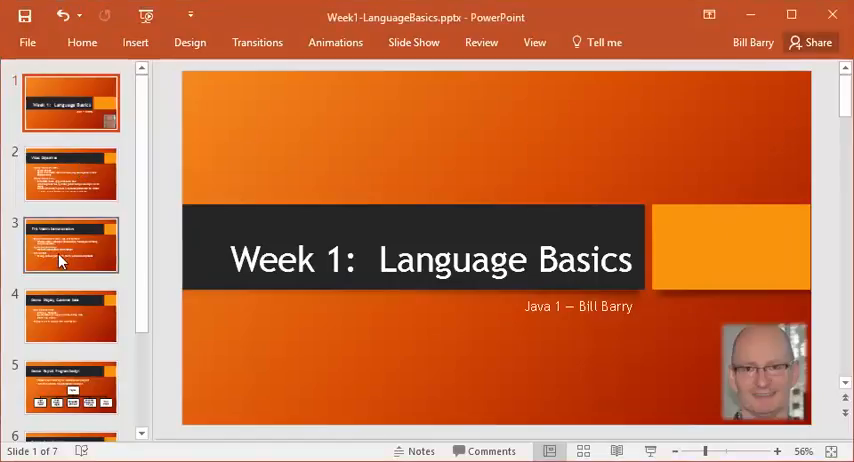
Show the This Week's Demonstrations slide in the Week 1 Language Basics deck
click(70, 244)
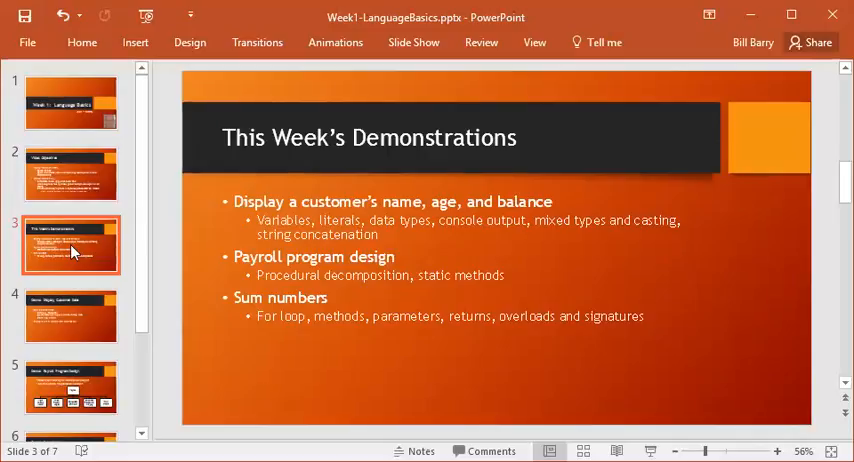
mouse_move(76, 252)
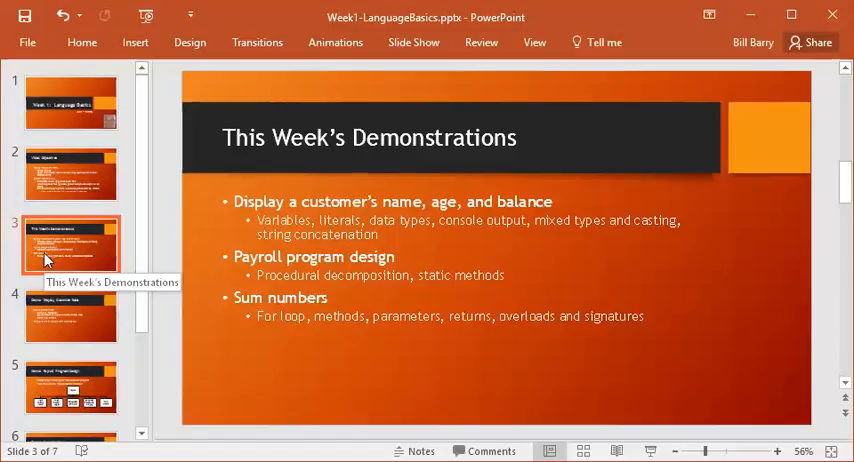
mouse_move(752, 12)
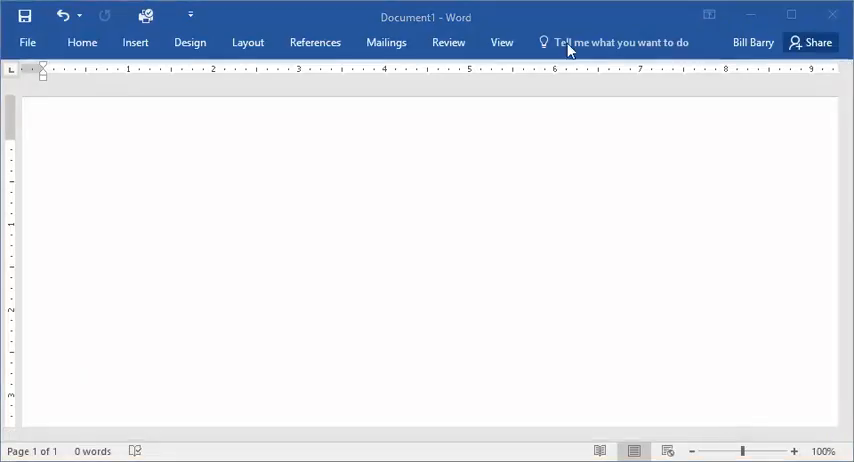
Insert a Labeled Hierarchy SmartArt diagram from the Hierarchy category into the blank document
click(136, 42)
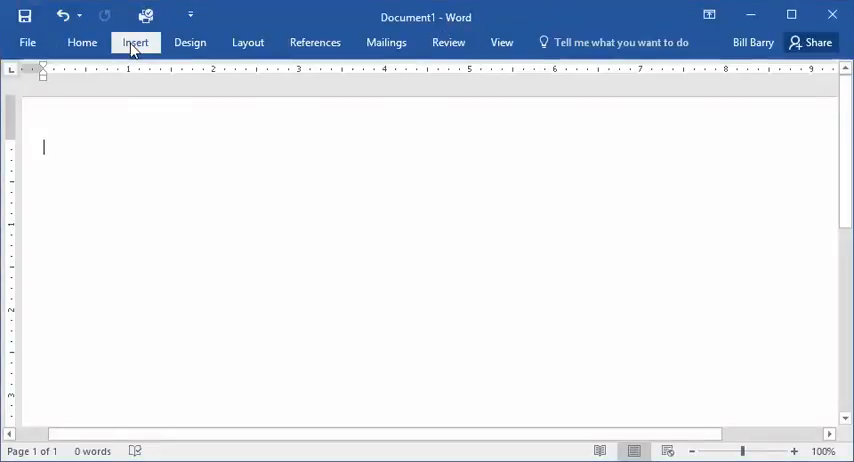
click(136, 42)
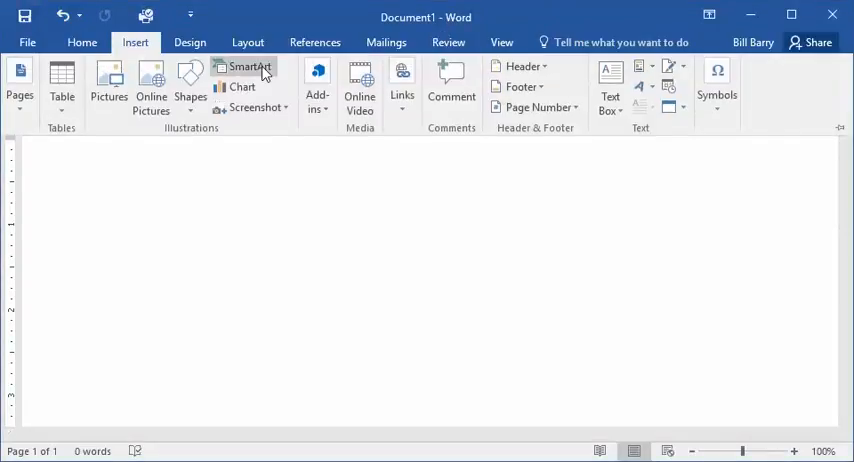
click(248, 68)
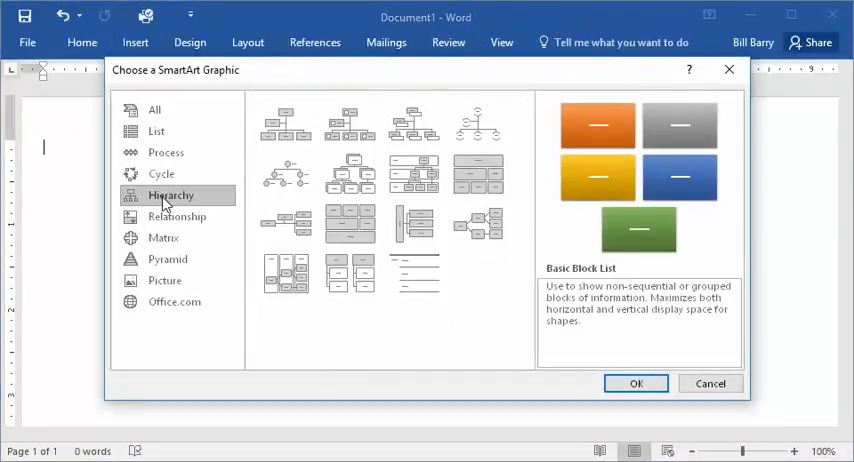
mouse_move(416, 176)
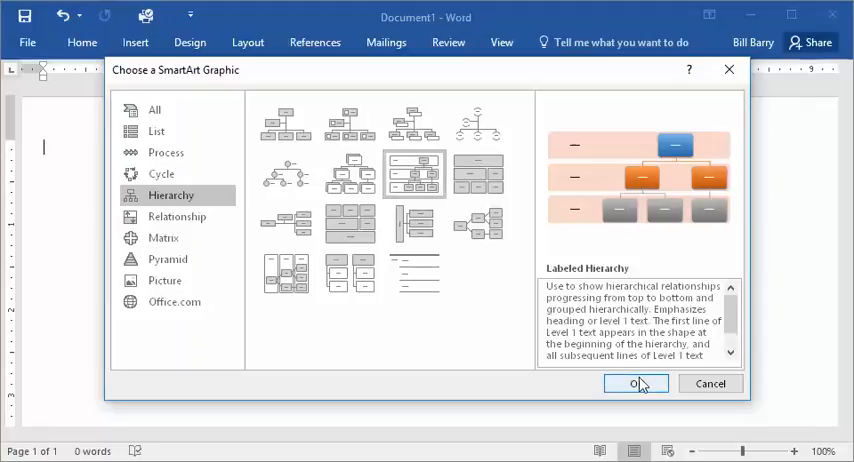
click(632, 384)
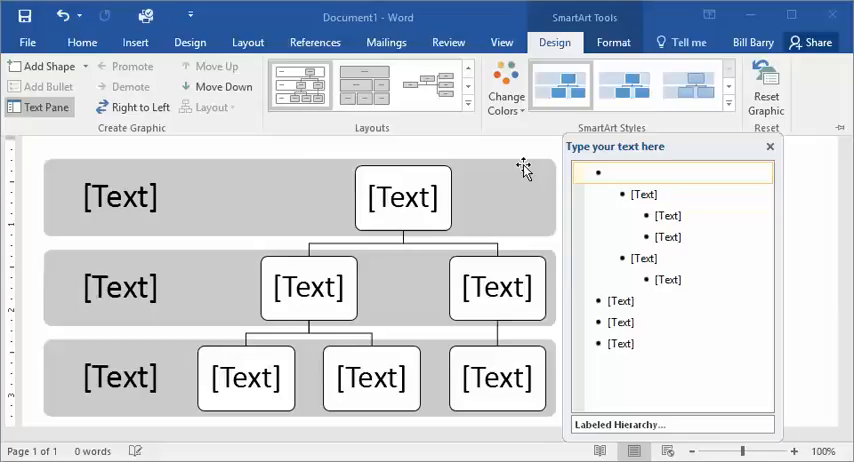
Make the diagram's top box read Payroll and start a new box beneath it
click(402, 196)
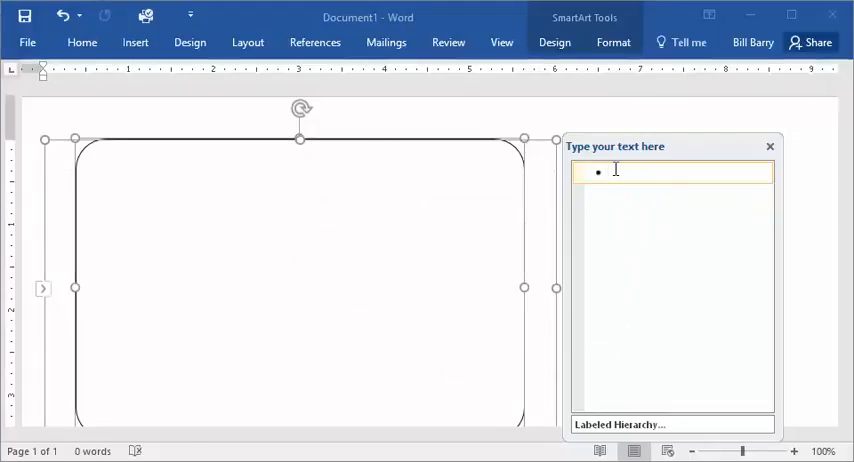
text(Payroll)
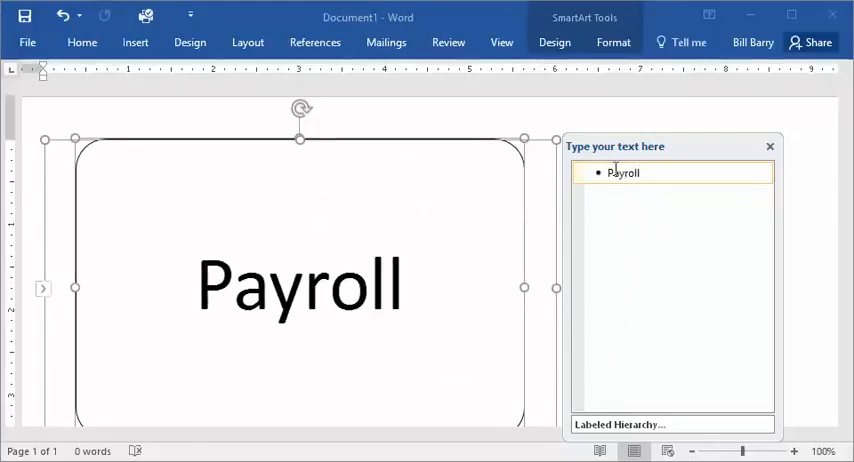
key(Enter)
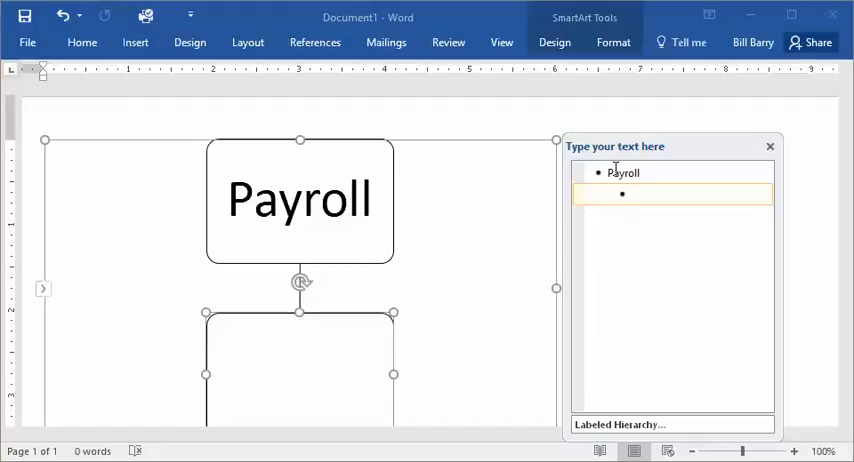
Add child boxes Input weekly hours and Read hourly wages under Payroll
text(Input weekly)
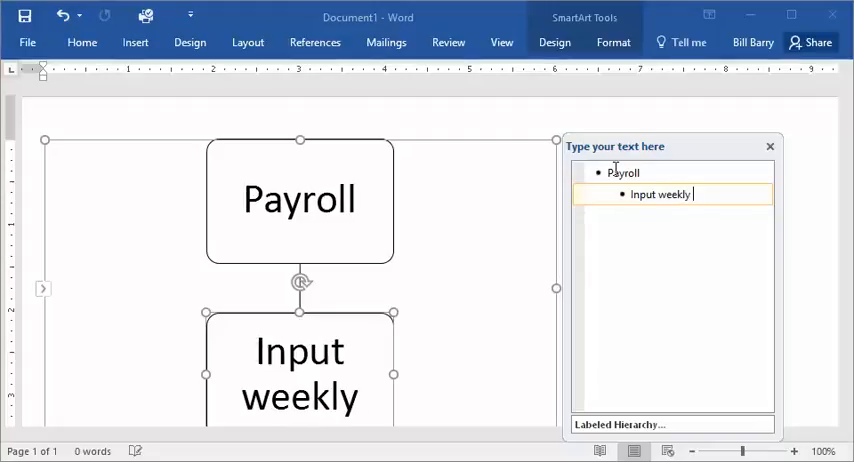
key(Enter)
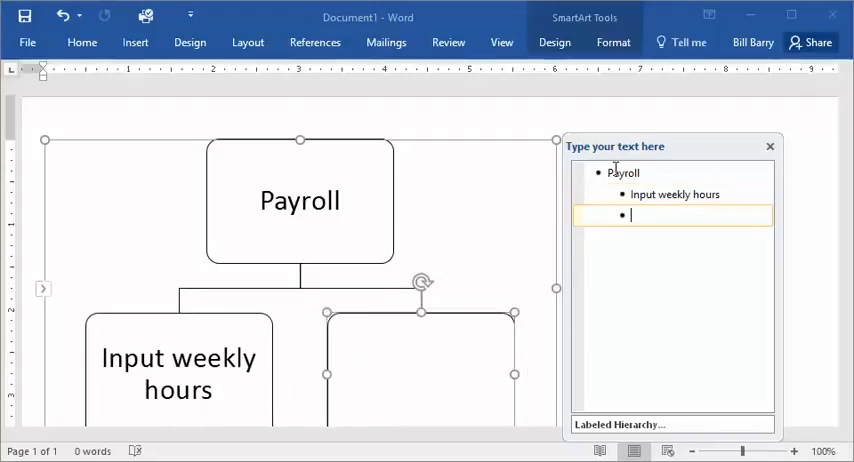
text(Read)
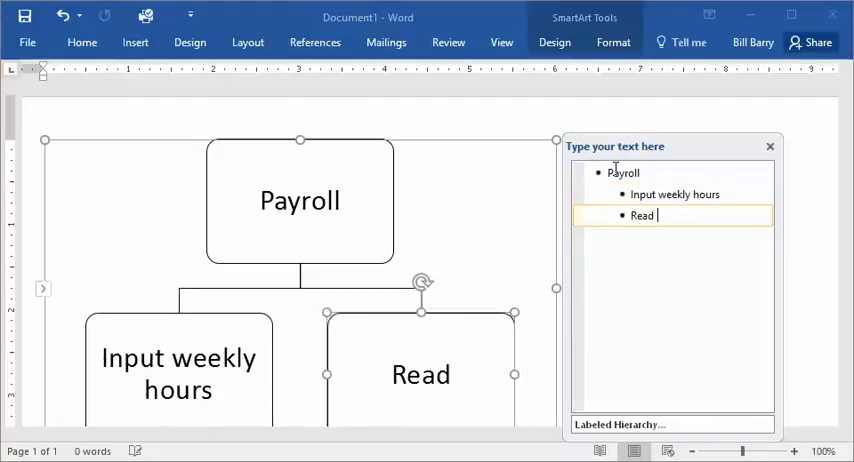
text(hourly wages)
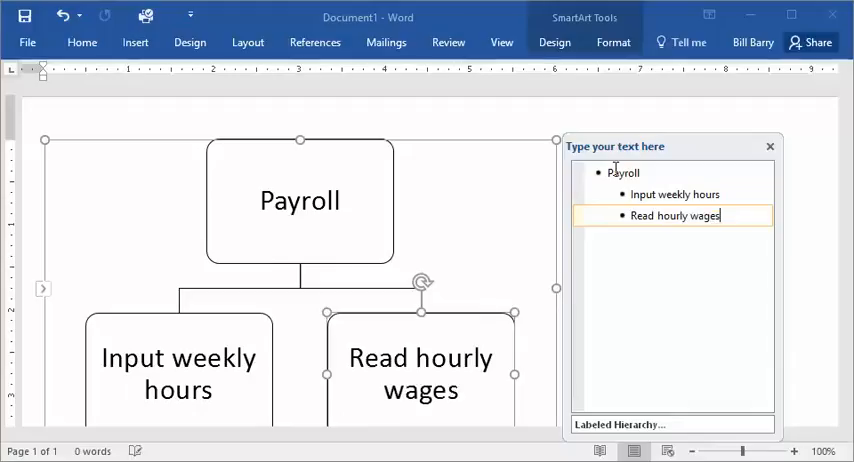
key(Enter)
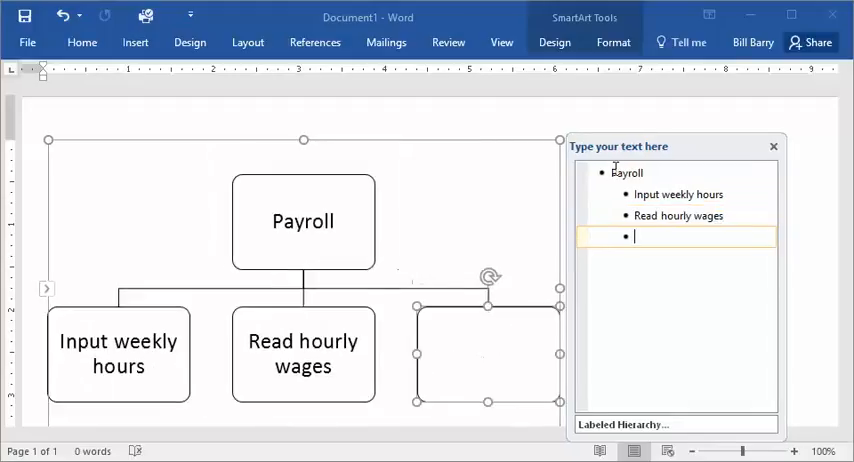
Add Calculate gross pay, Calculate taxes and net pay, and Print checks boxes
text(Calculate gross pay)
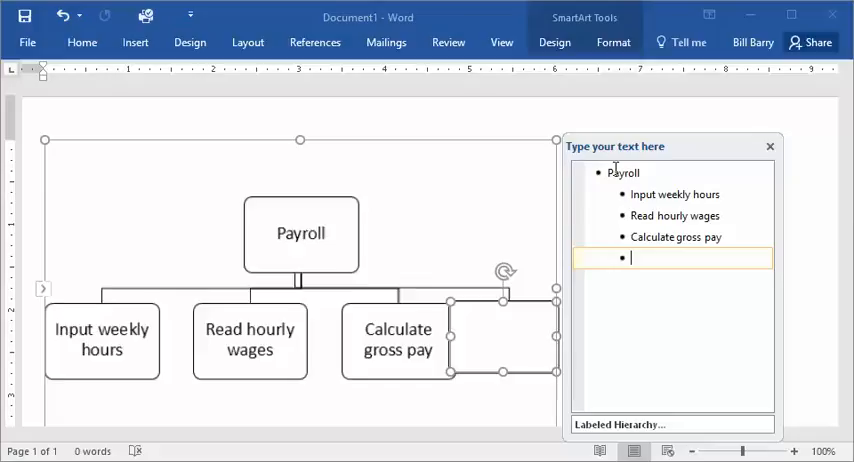
text(Cal)
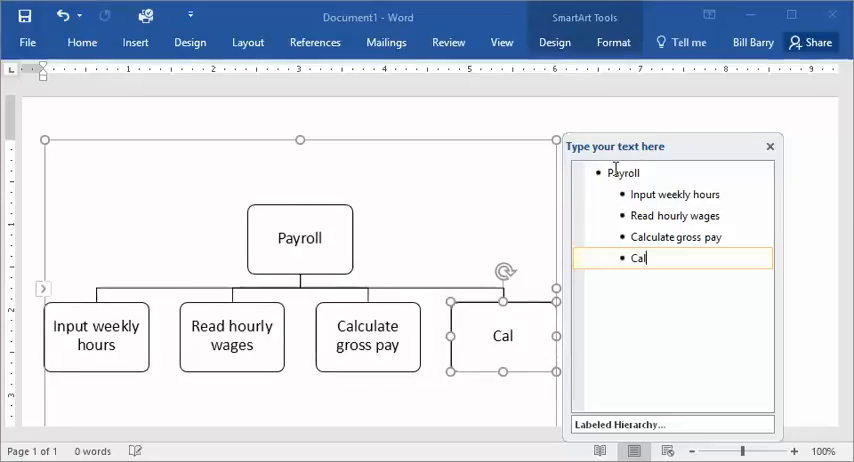
text(culate taxes and net pay)
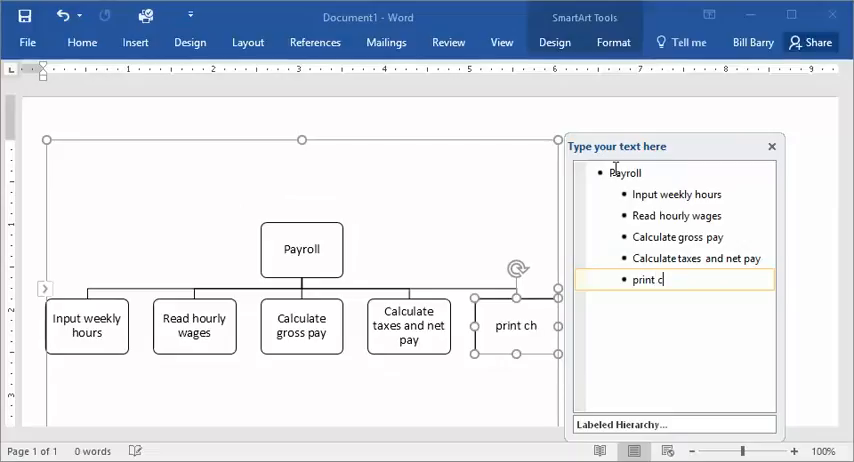
text(Print)
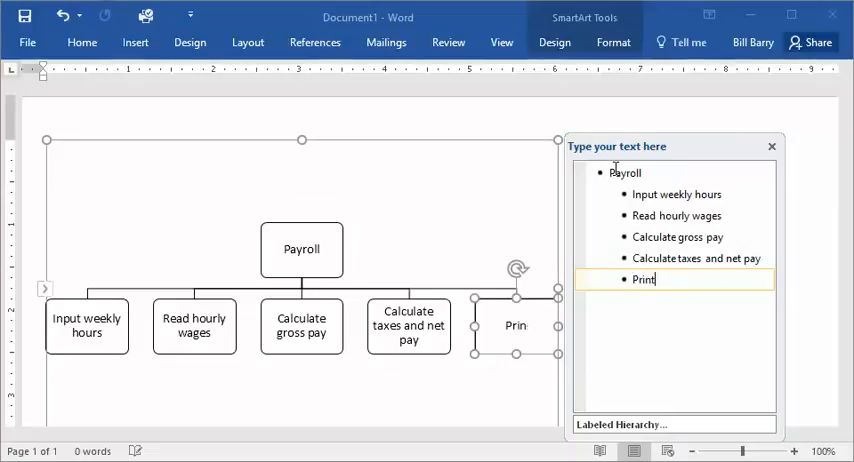
text(checks)
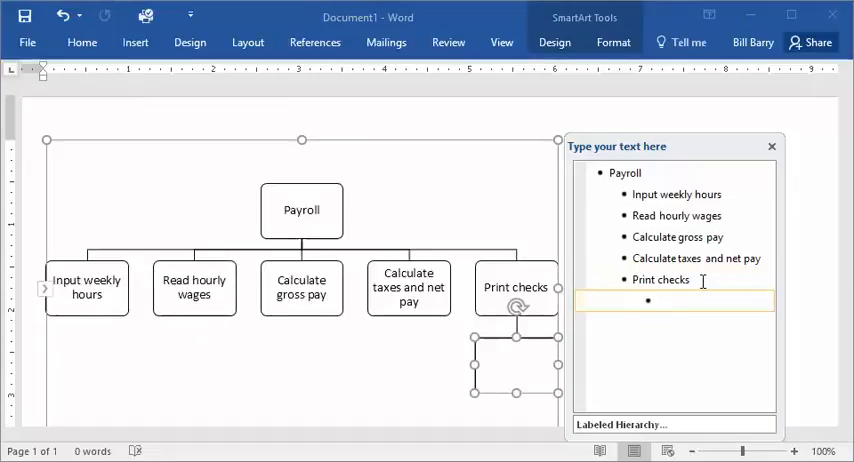
text(asd)
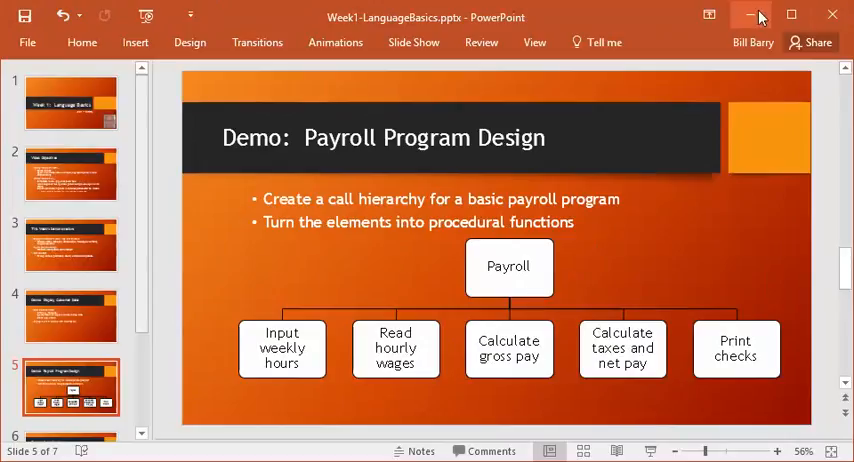
mouse_move(760, 14)
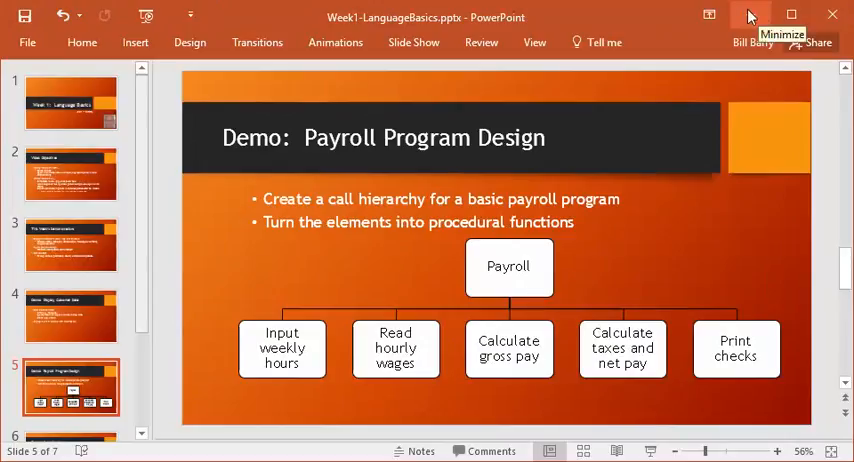
Launch BlueJ and create a new project folder named Payroll on the Desktop
click(750, 12)
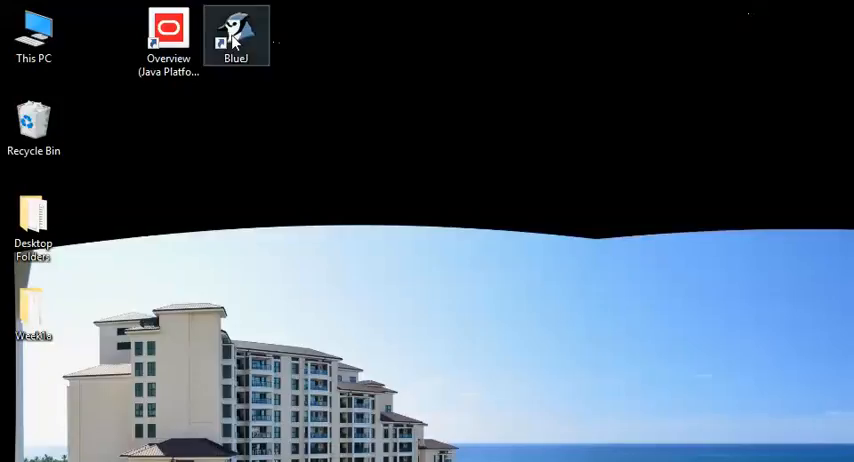
double_click(236, 30)
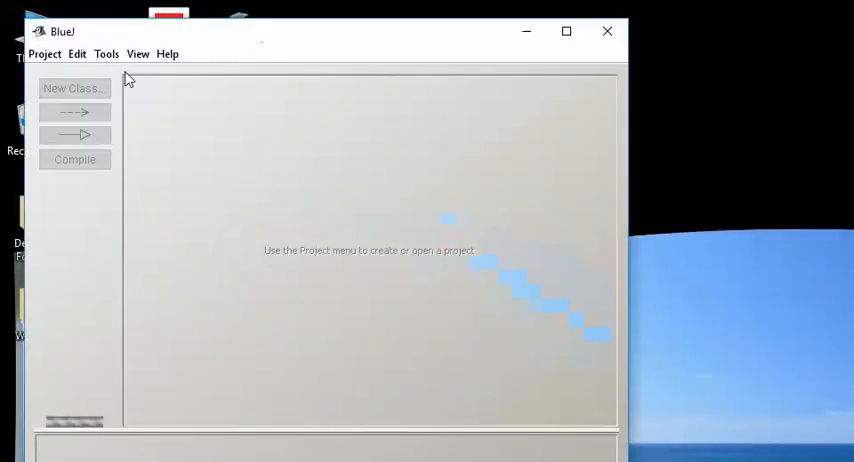
click(52, 54)
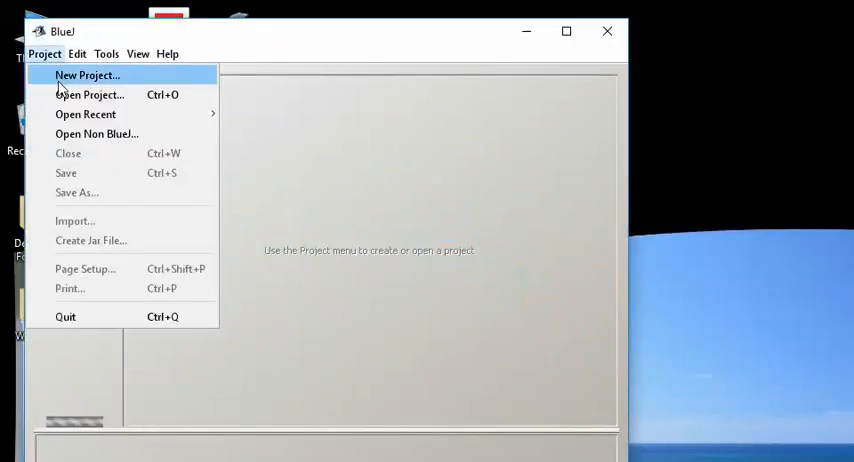
click(82, 76)
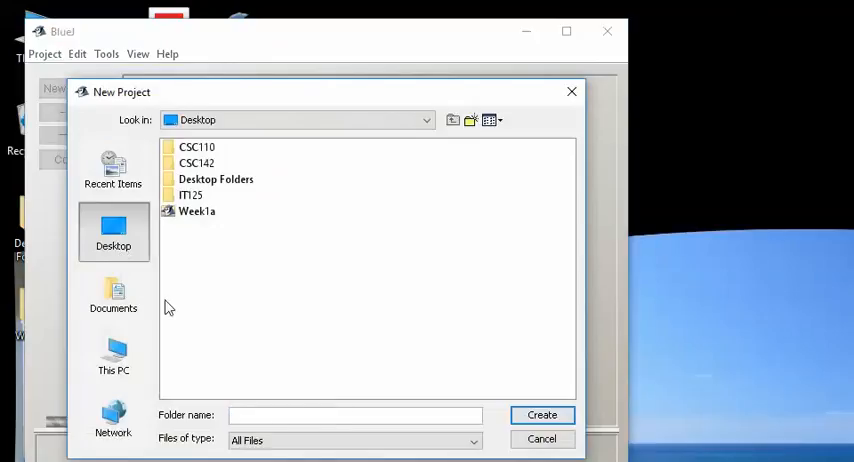
text(Pay)
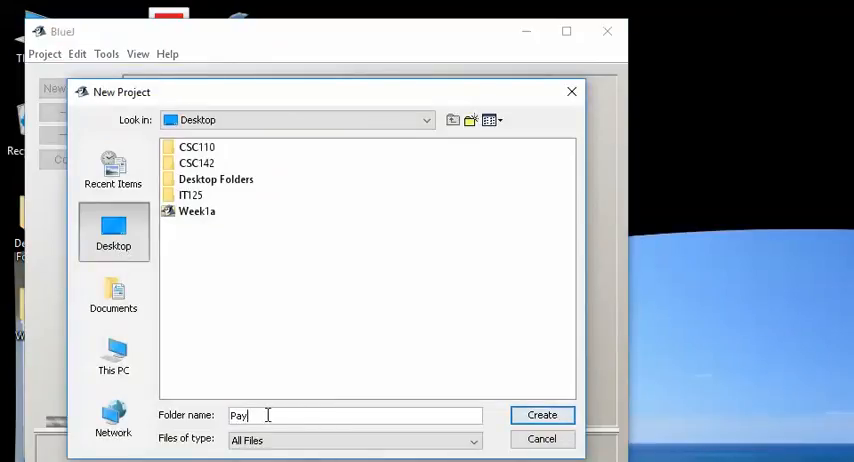
text(roll)
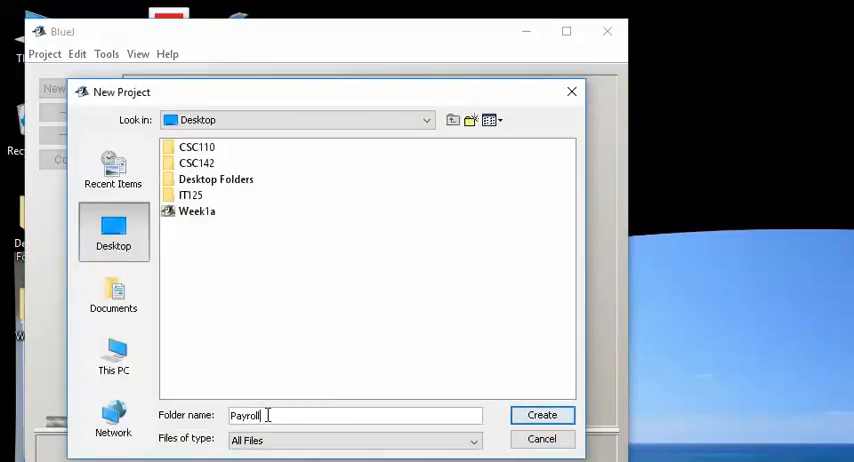
click(544, 416)
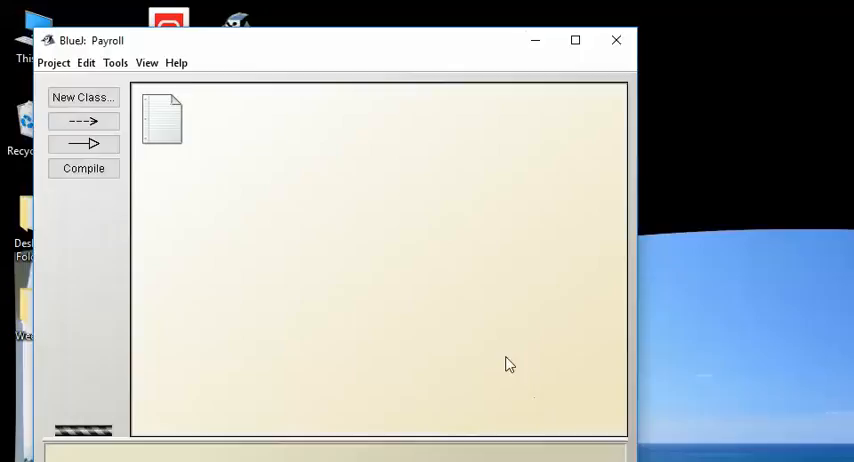
Add a new class named Payroll to the project
click(84, 96)
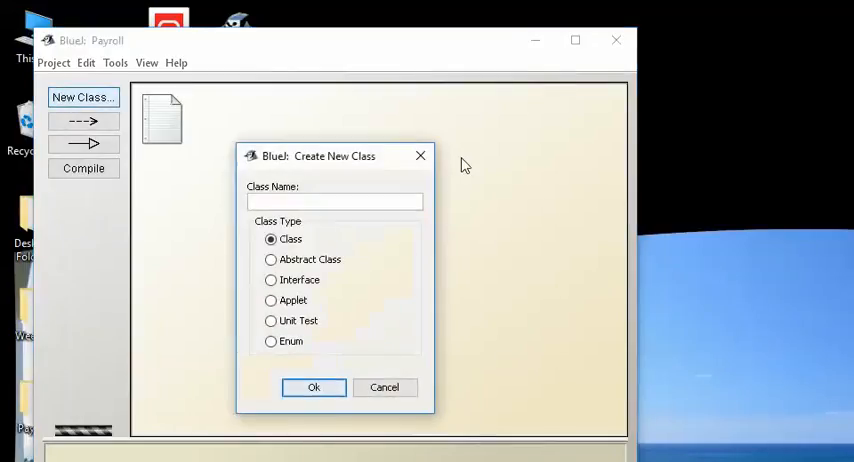
text(Payroll)
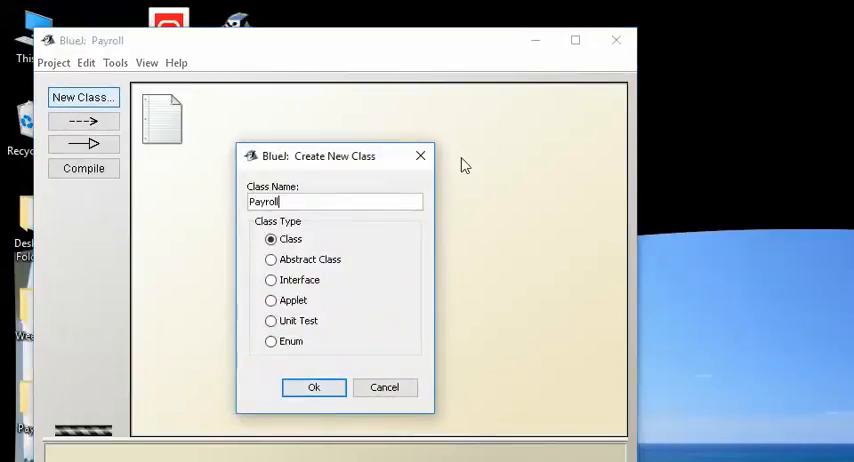
click(312, 388)
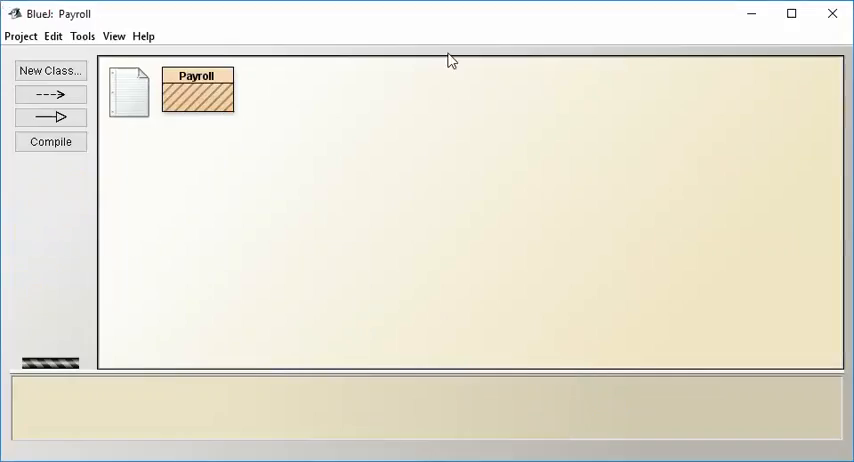
Write an empty public static void main(String[] args) method in Payroll and compile it
double_click(200, 90)
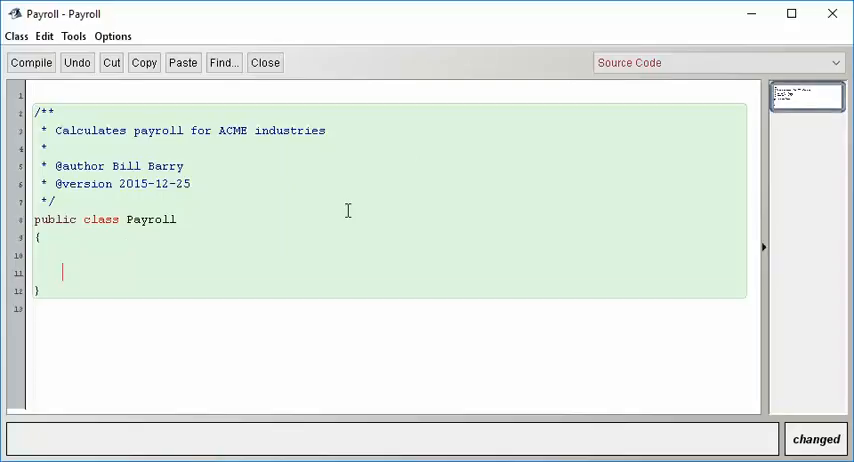
text(private)
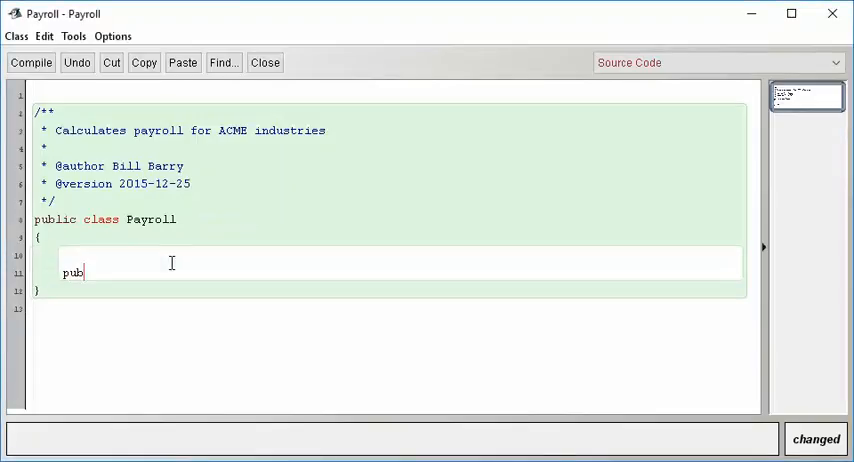
text(lic static void main(S)
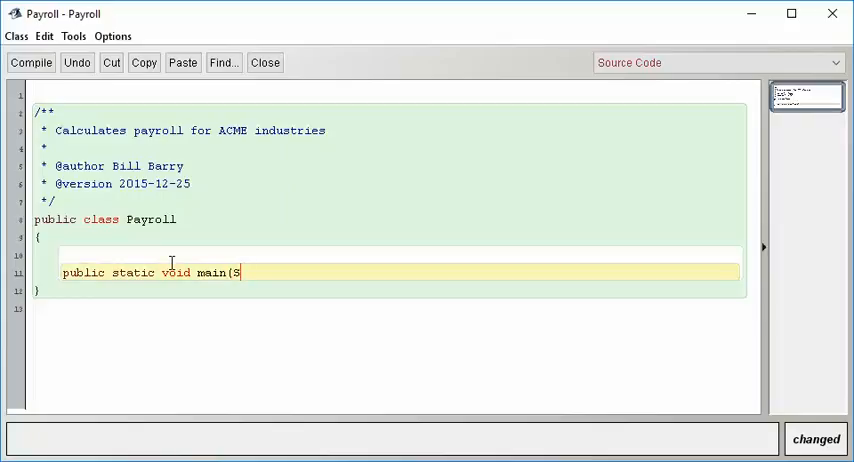
text(tring[])
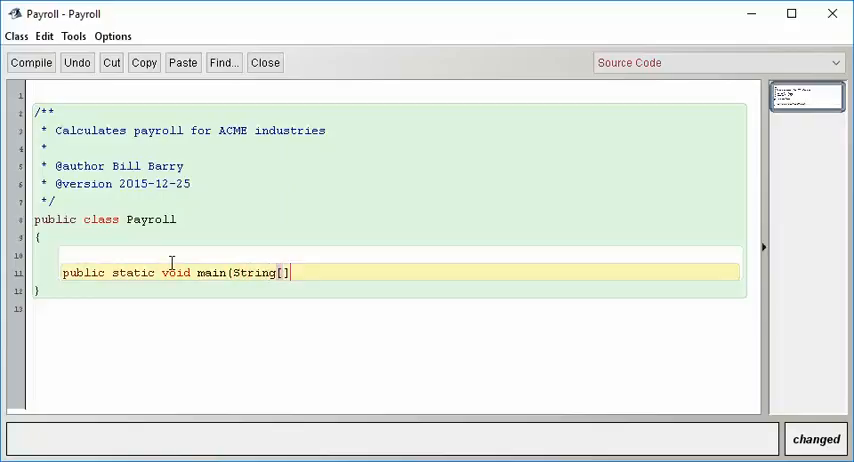
text(args) {)
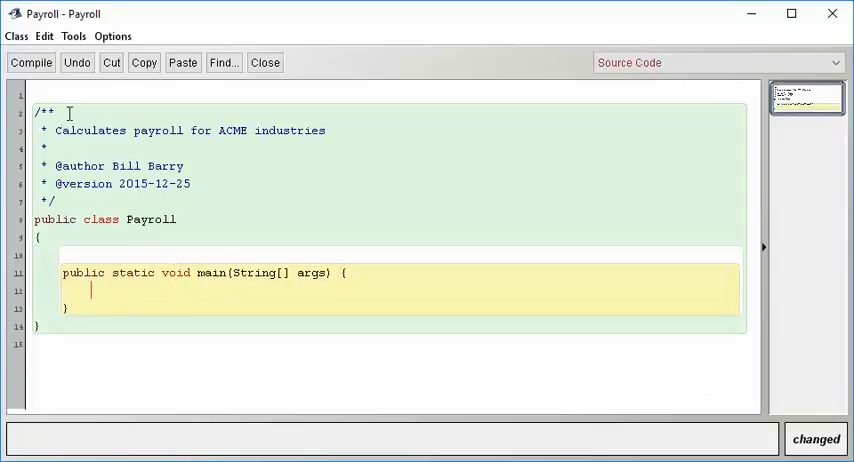
click(30, 62)
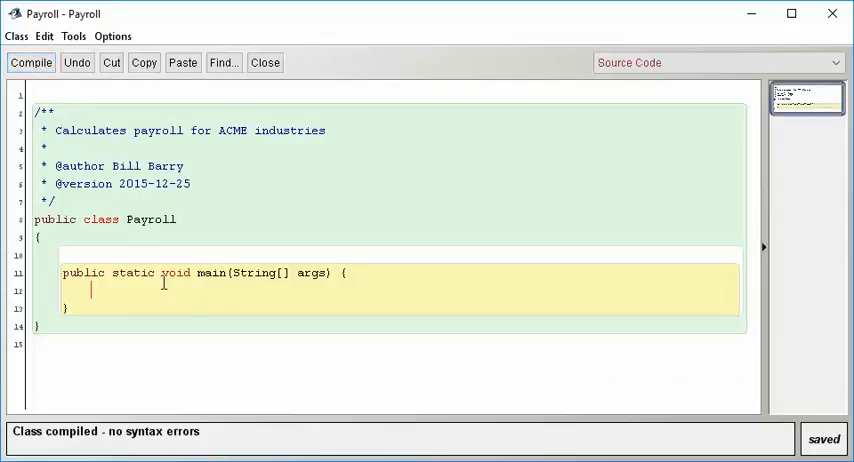
mouse_move(184, 288)
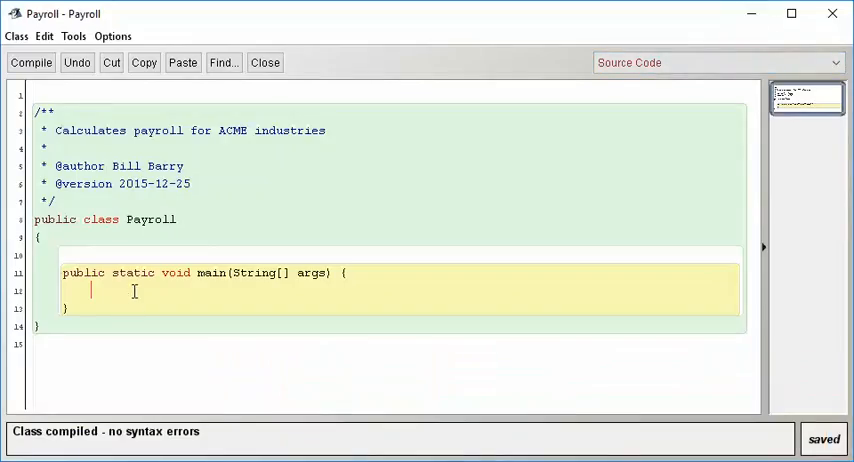
Inside main, call inputWeeklyHours(); and readHourlyWages(); on separate lines
text(in)
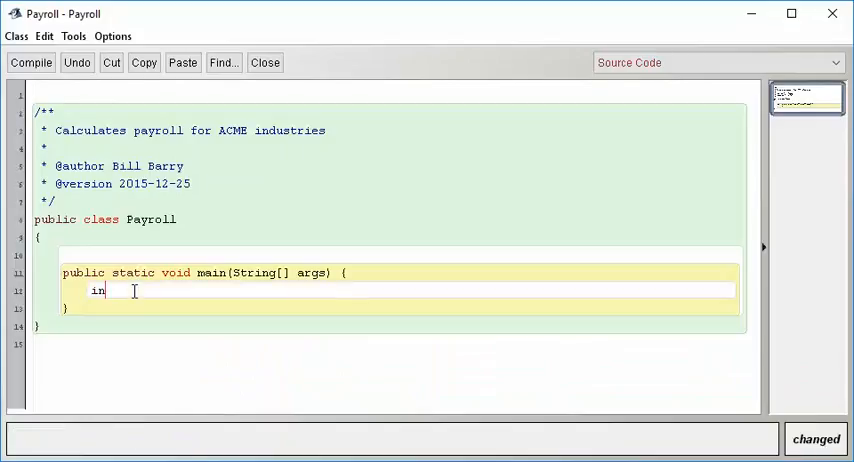
text(putWeekly)
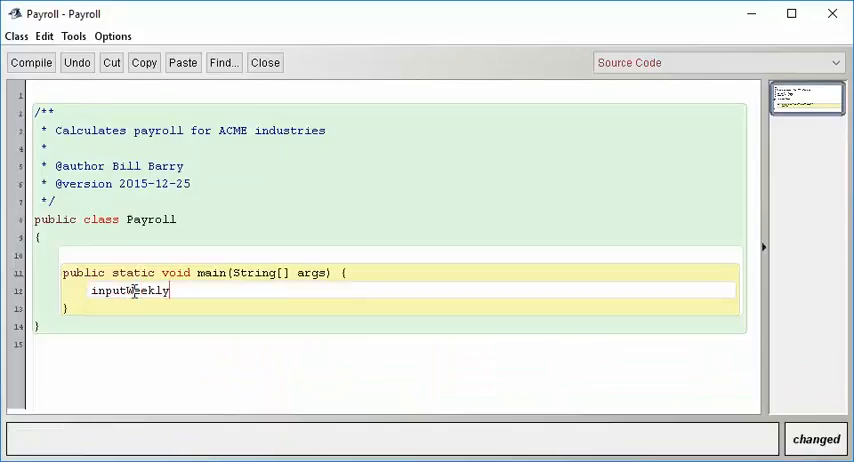
text(Hours();)
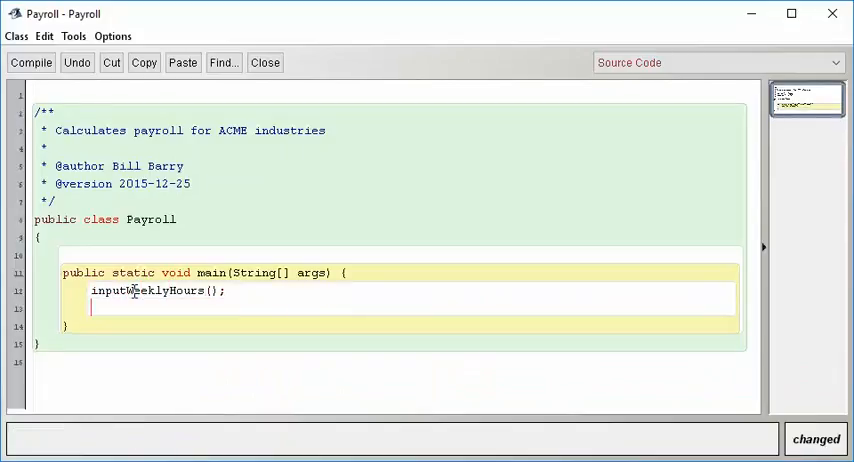
text(readH)
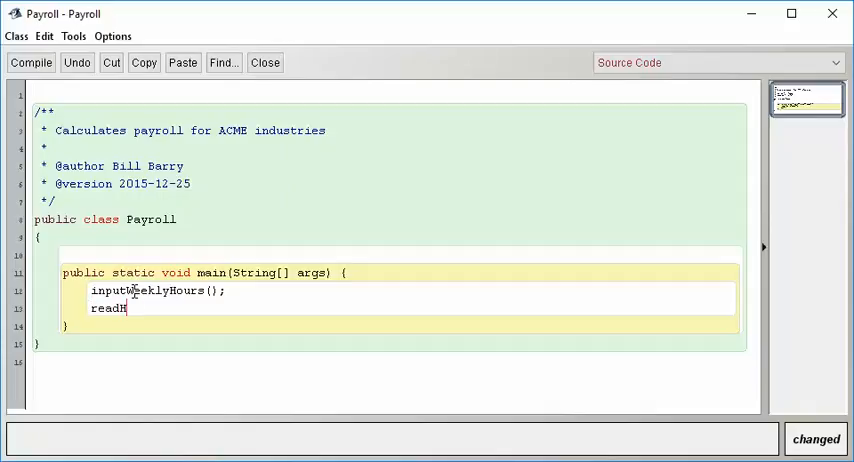
text(ourlyWages();)
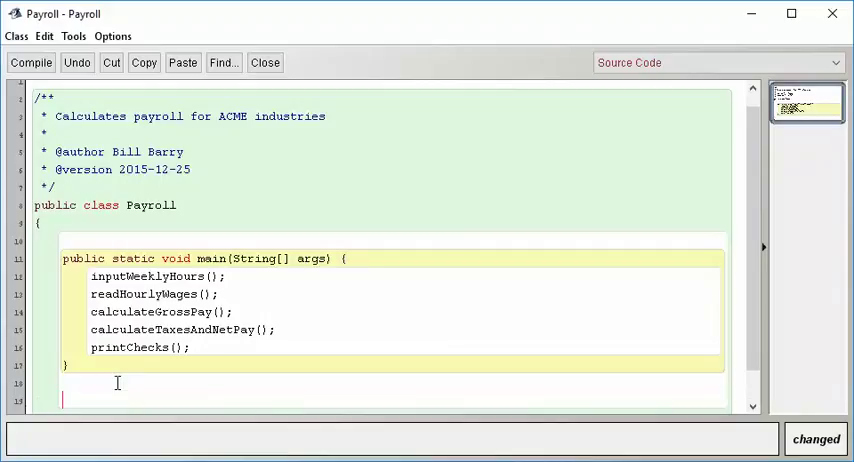
Below main, write the stub public static void inputWeeklyHours() { }
scroll(down, 3)
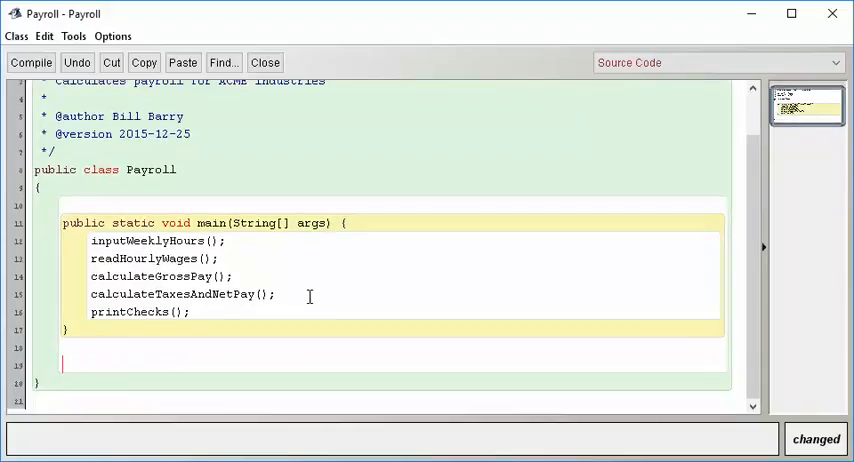
text(P)
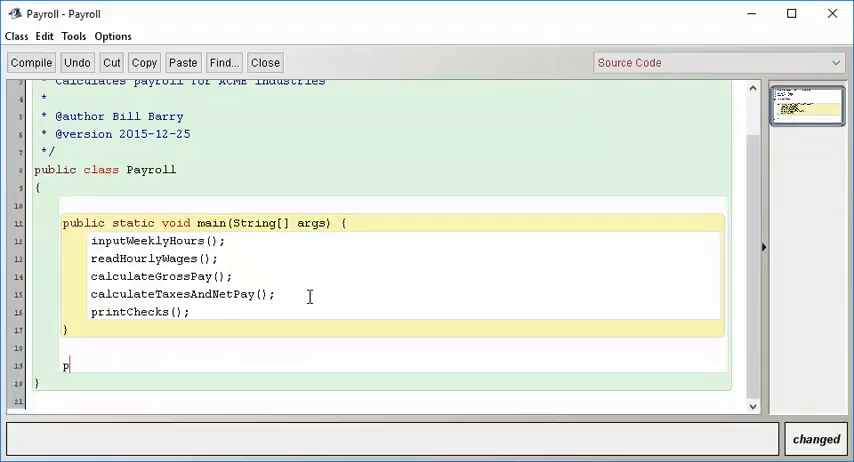
text(ublic static)
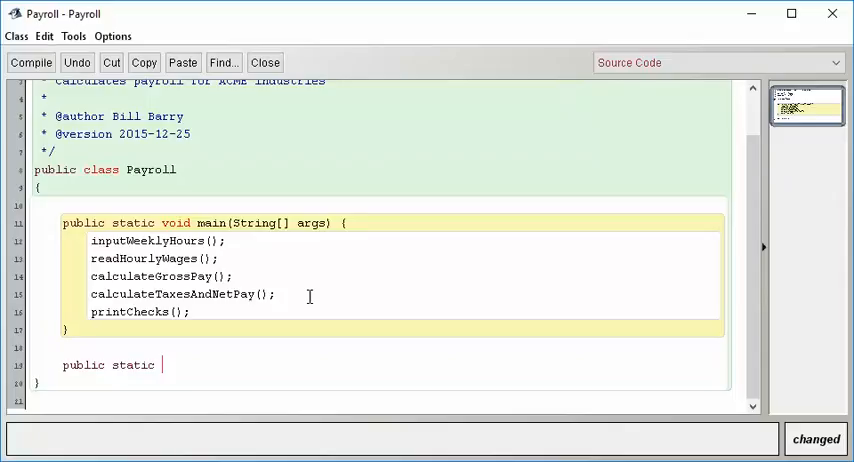
text(void)
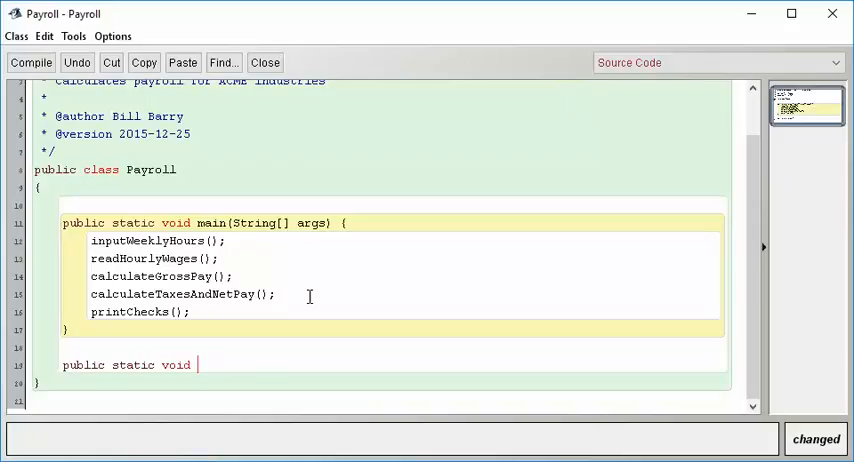
text(inp)
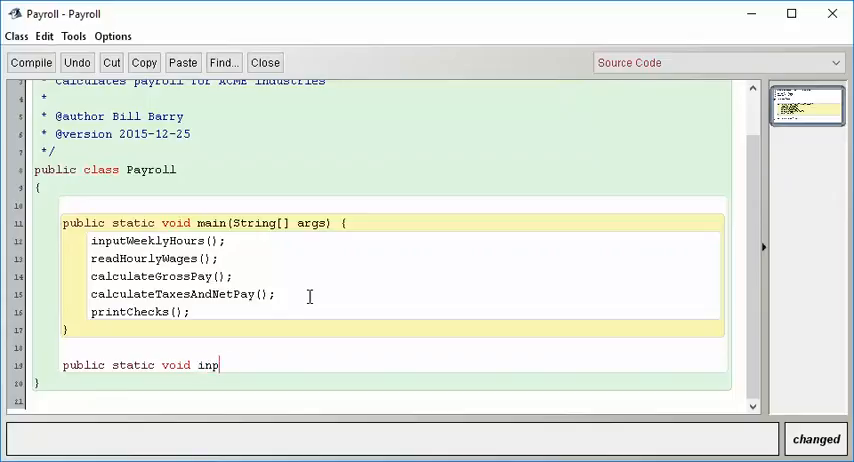
text(utWeekly)
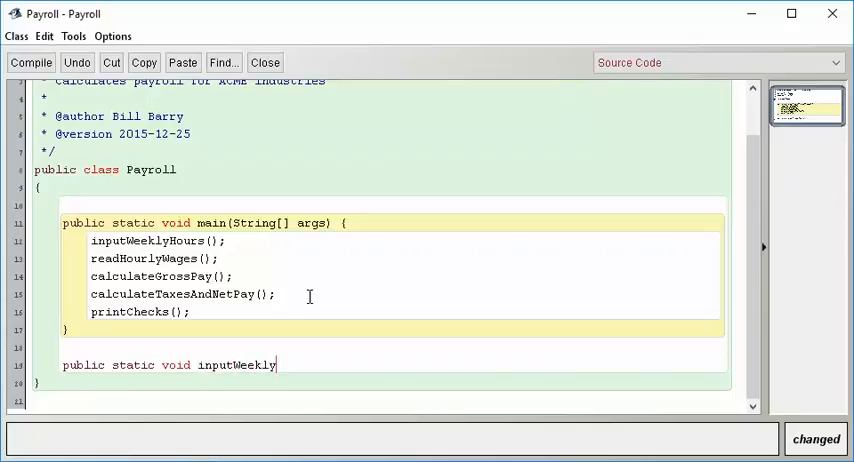
text(Hours)
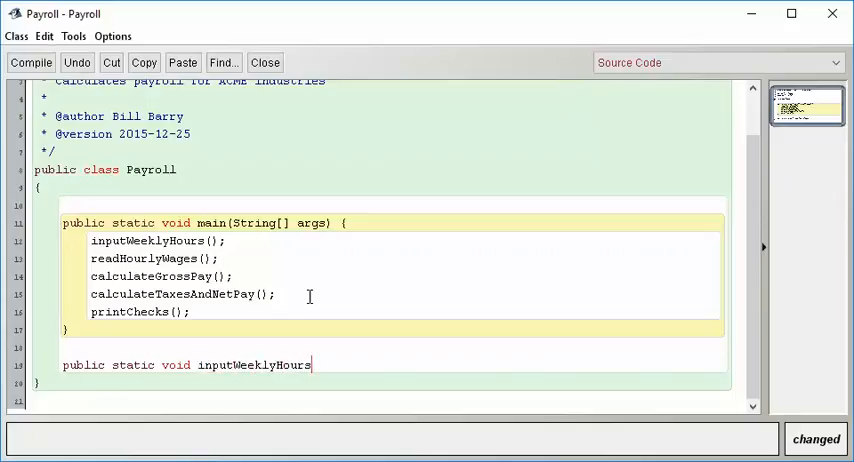
text(())
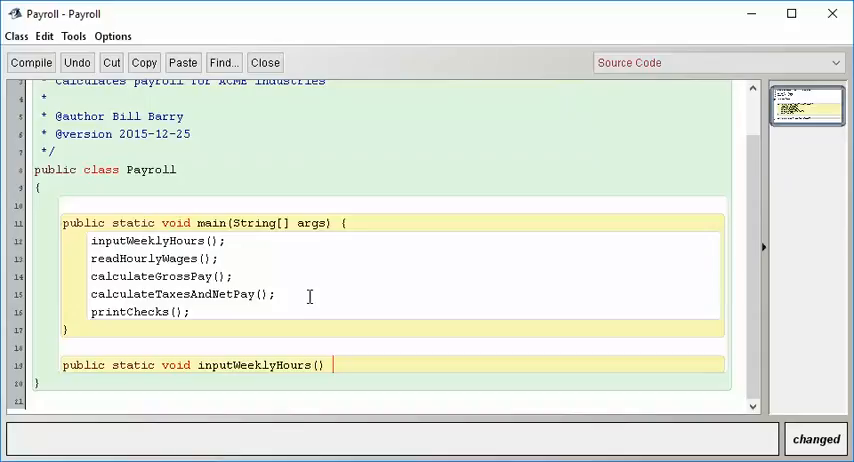
text({)
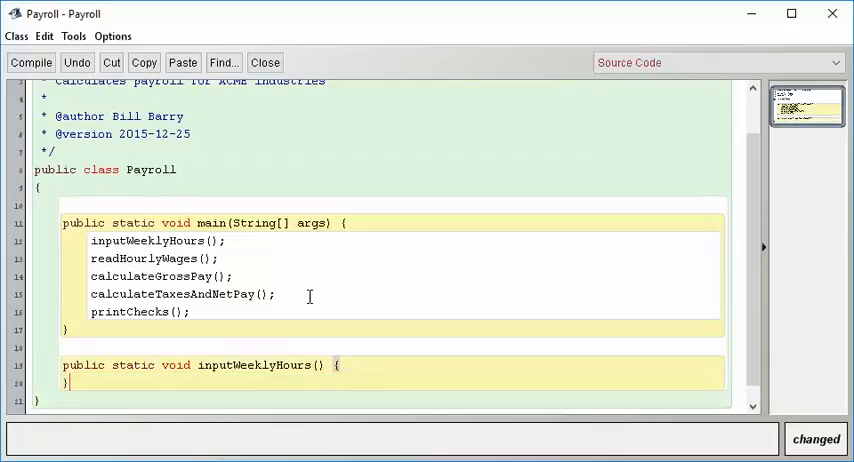
mouse_move(404, 352)
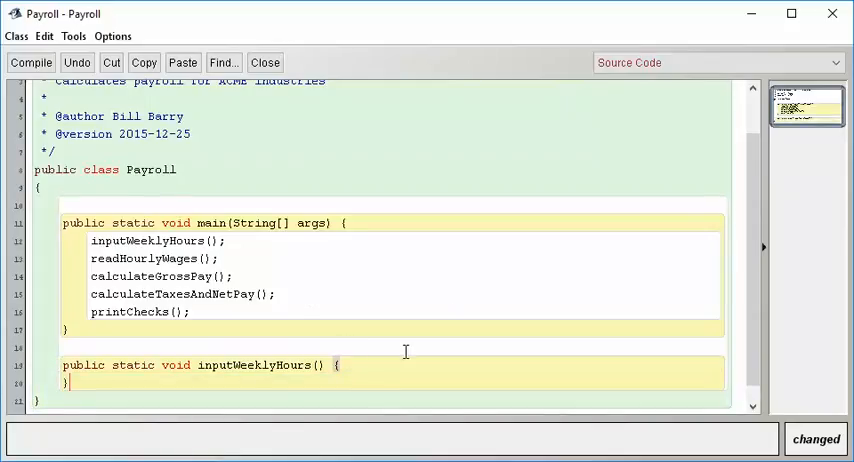
scroll(down, 3)
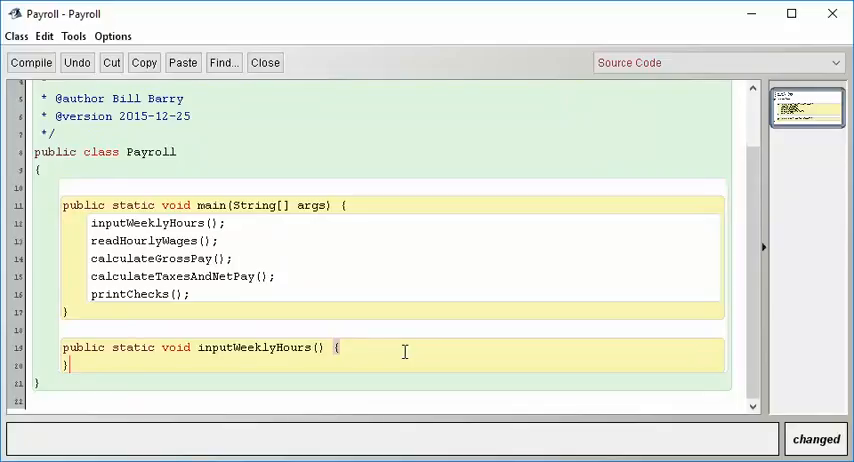
mouse_move(410, 336)
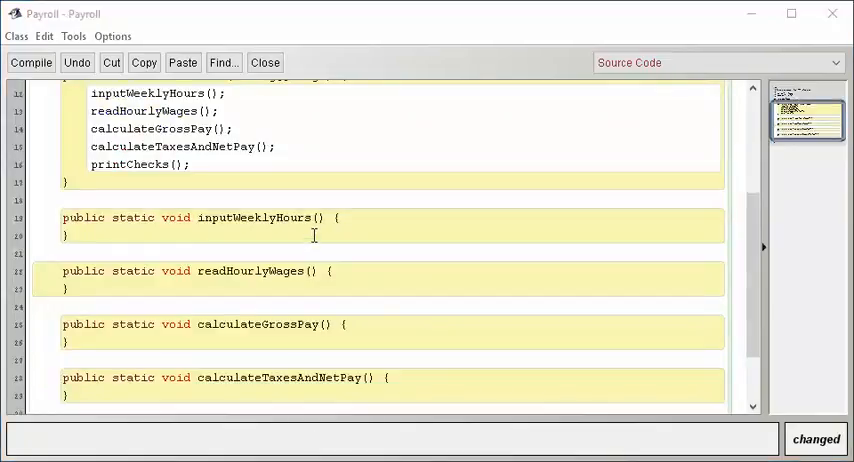
mouse_move(284, 276)
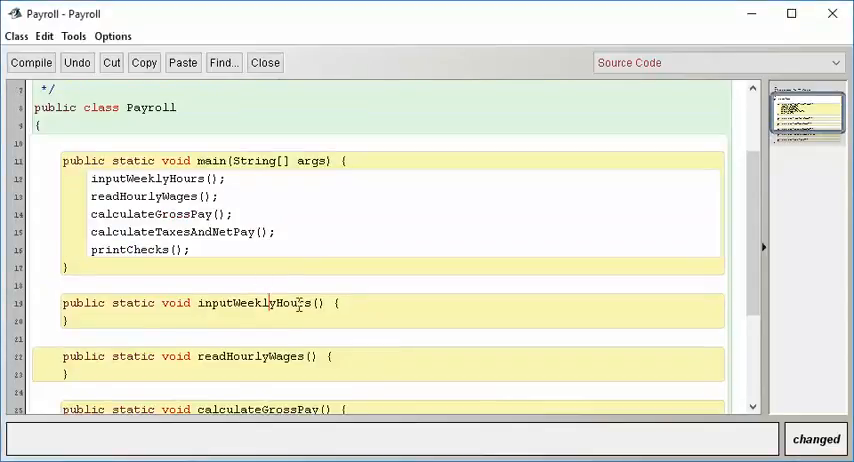
Compile the Payroll class with its empty stub methods
scroll(down, 3)
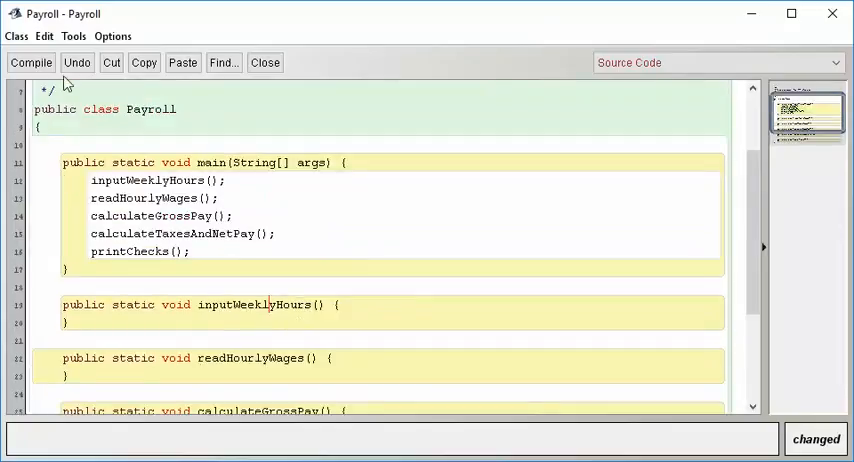
click(24, 62)
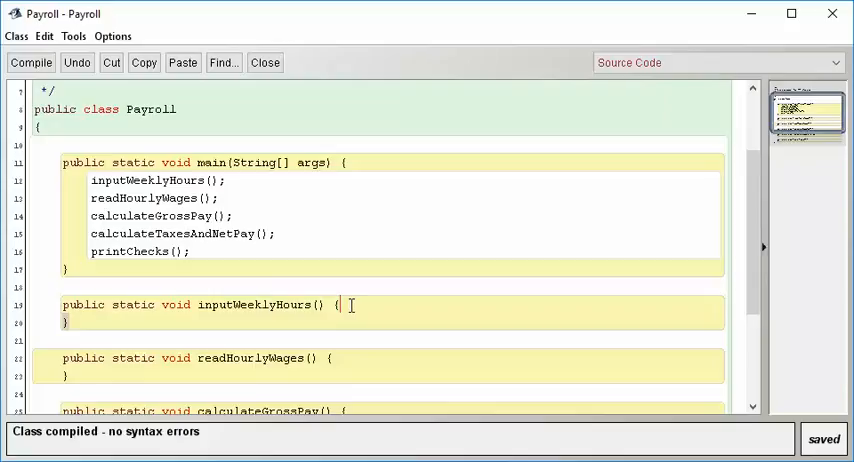
Have inputWeeklyHours print "inputWeeklyHours is running" with System.out.println and recompile
text(System.o)
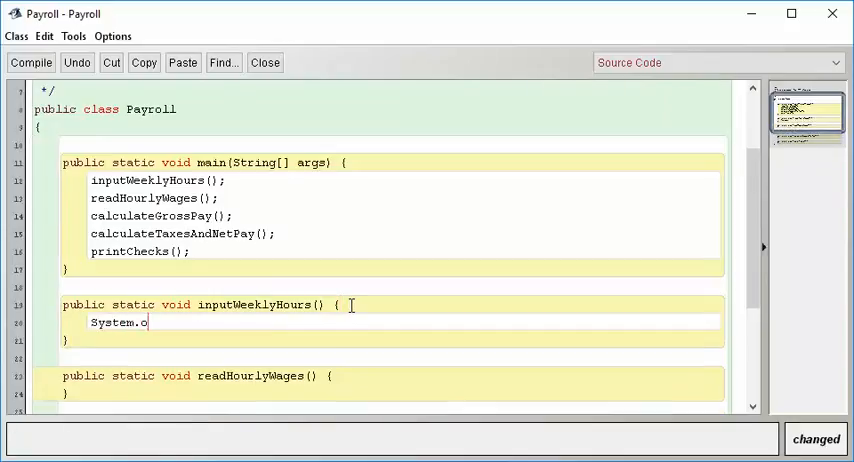
text(ut.println(")
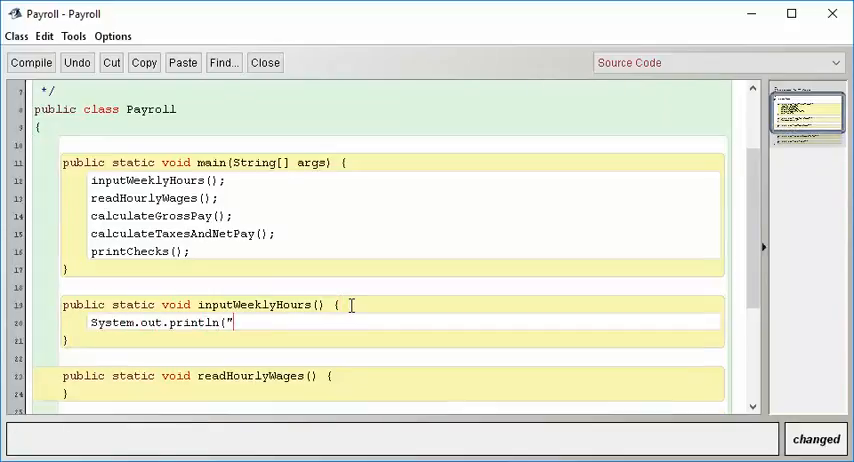
text(inputWeekl)
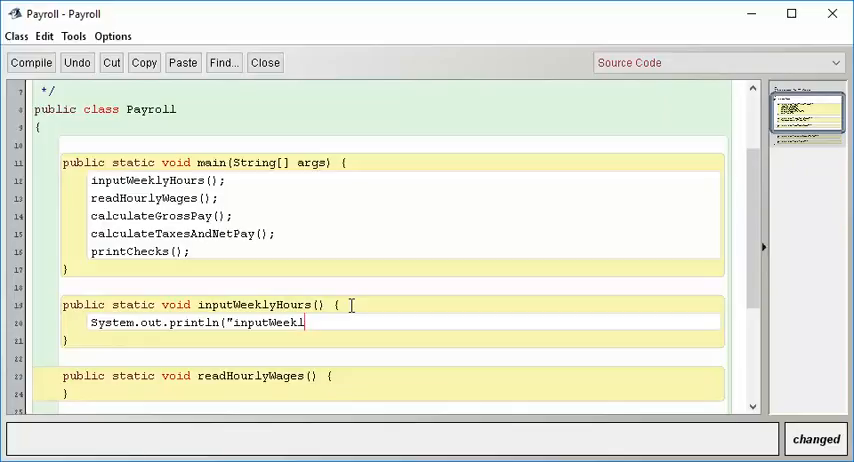
text(yHours is running)
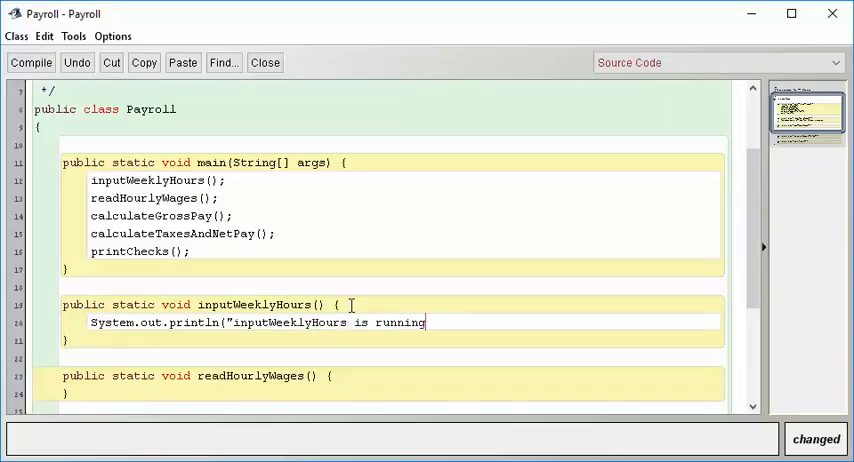
text(");)
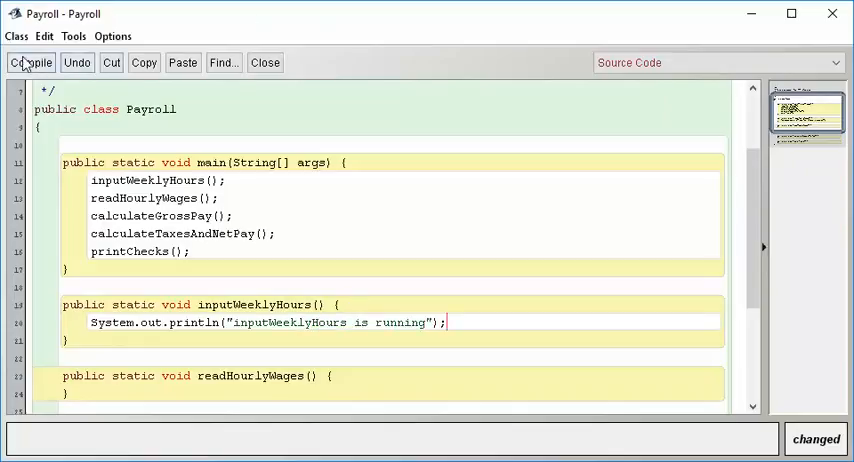
click(30, 62)
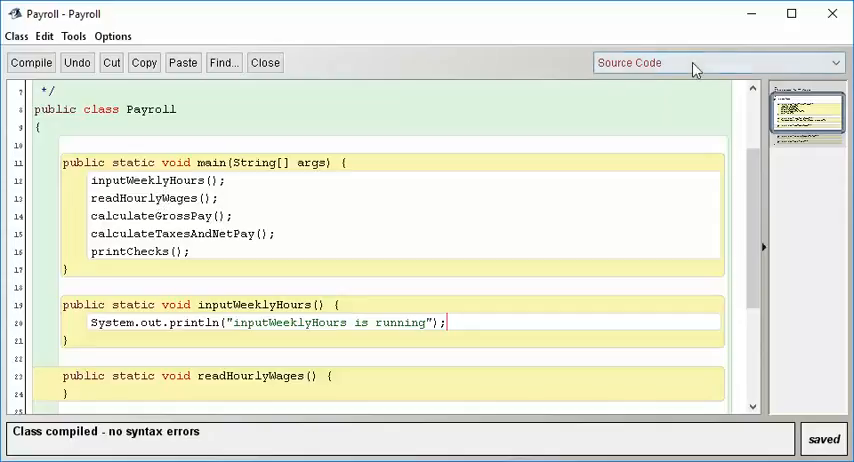
click(264, 62)
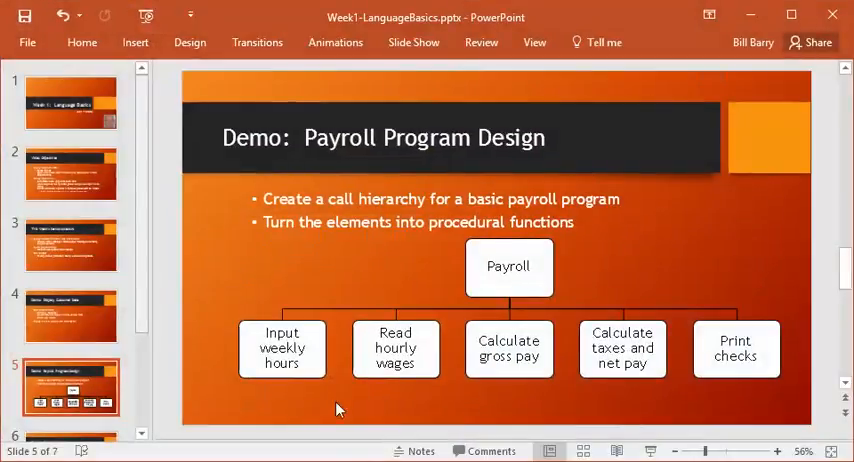
mouse_move(376, 372)
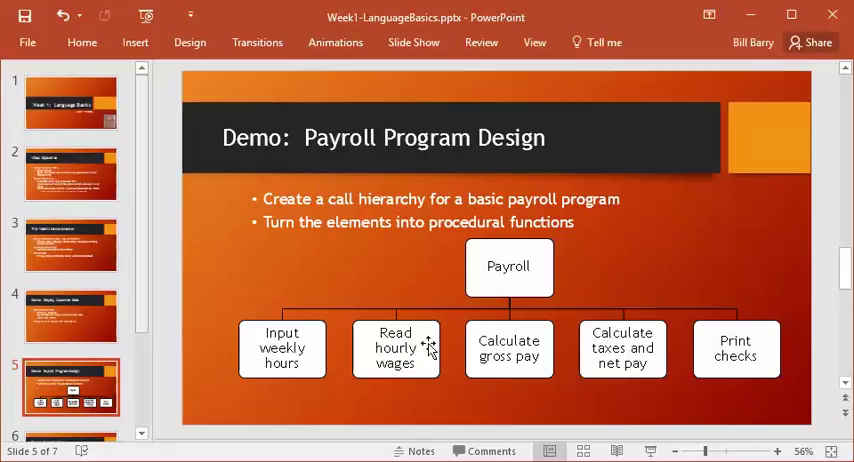
mouse_move(532, 374)
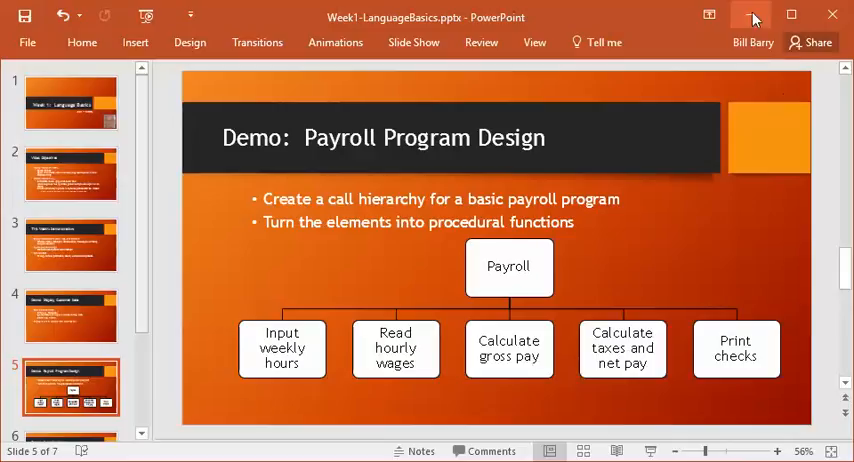
mouse_move(356, 352)
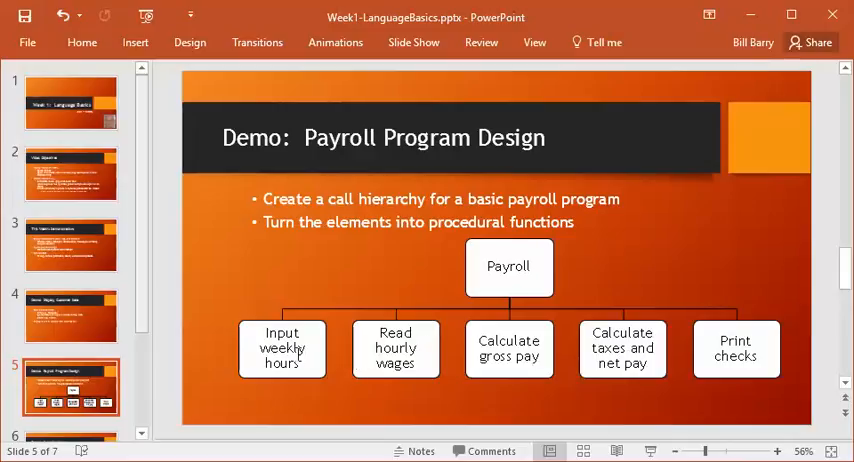
mouse_move(284, 368)
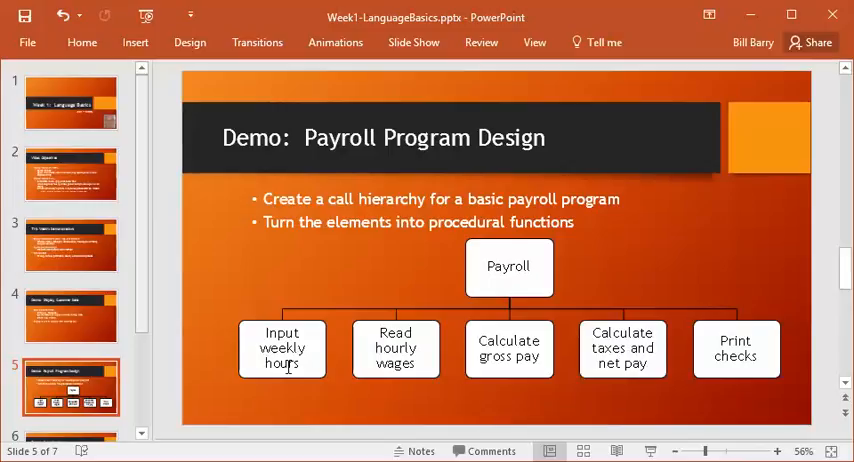
mouse_move(598, 226)
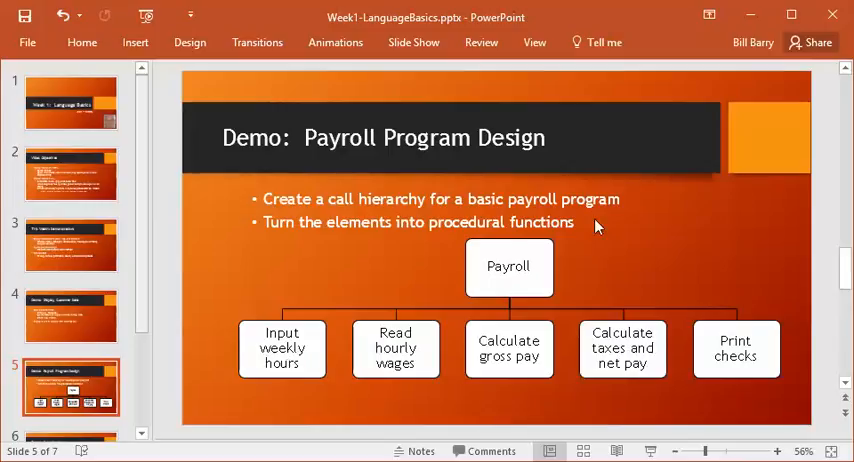
mouse_move(518, 266)
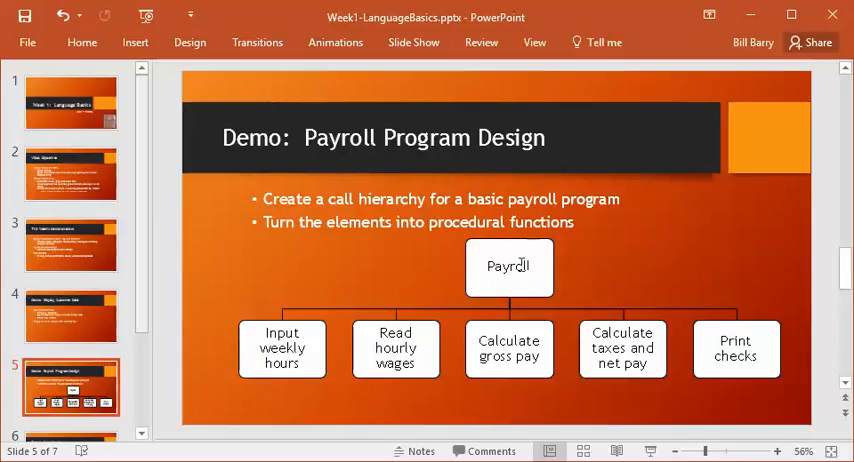
mouse_move(222, 372)
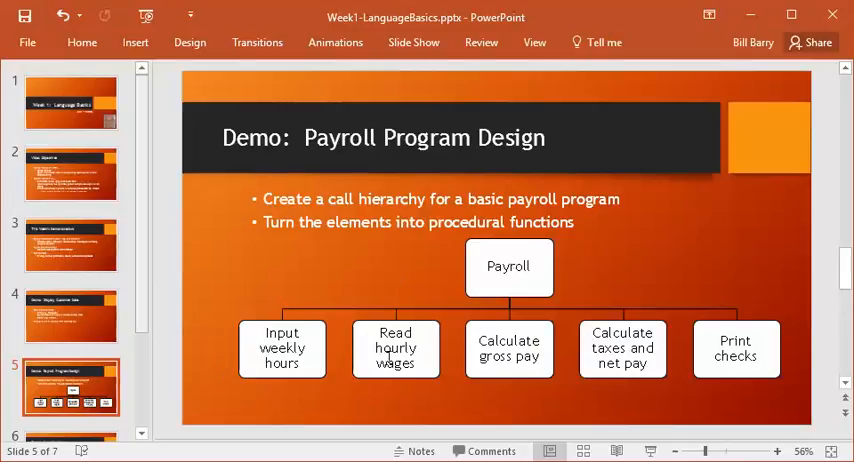
mouse_move(496, 368)
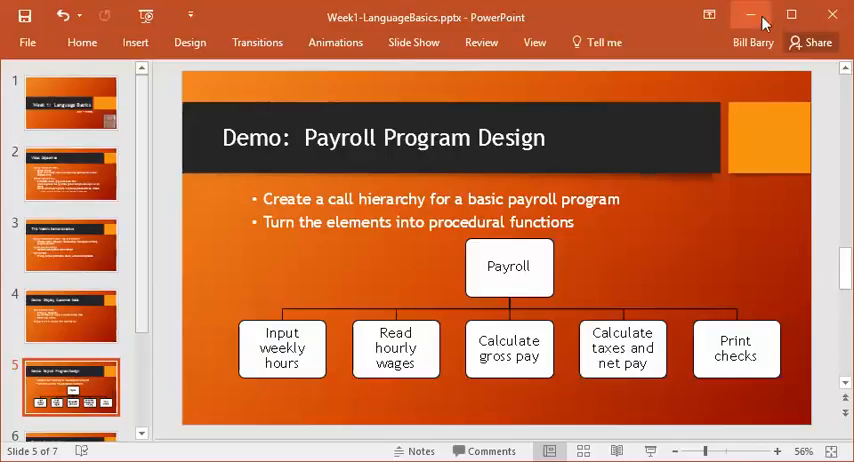
mouse_move(524, 266)
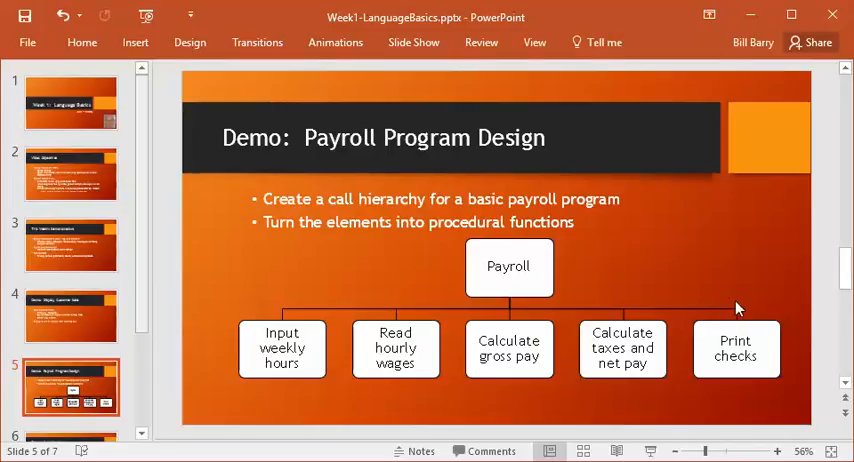
mouse_move(760, 14)
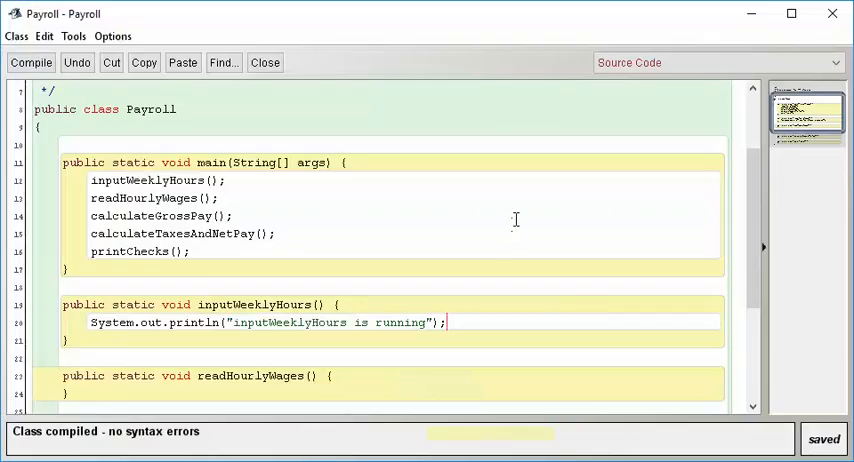
mouse_move(488, 228)
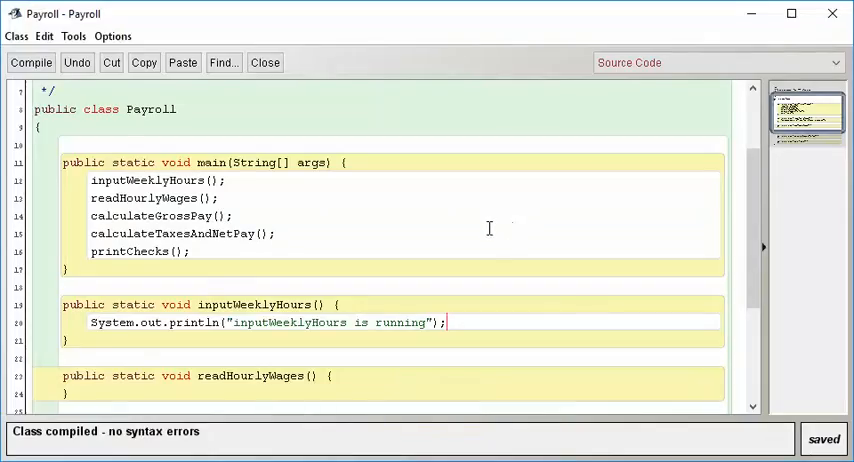
mouse_move(482, 236)
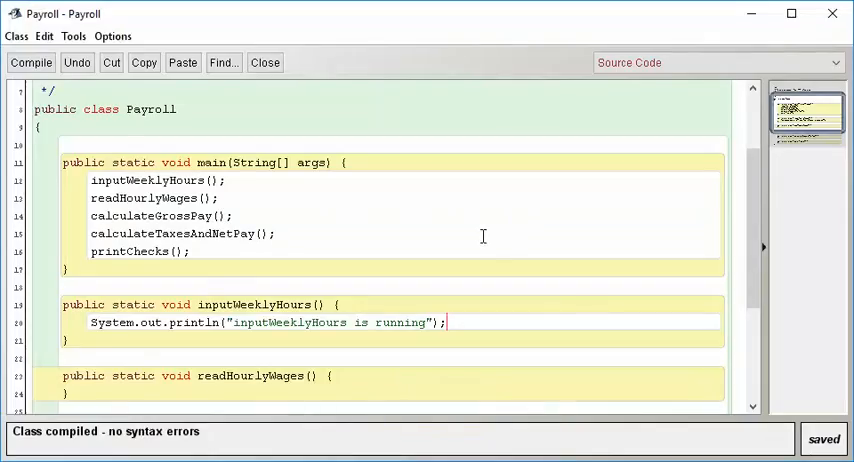
Scroll down through the Payroll stub methods below main in the editor
scroll(down, 3)
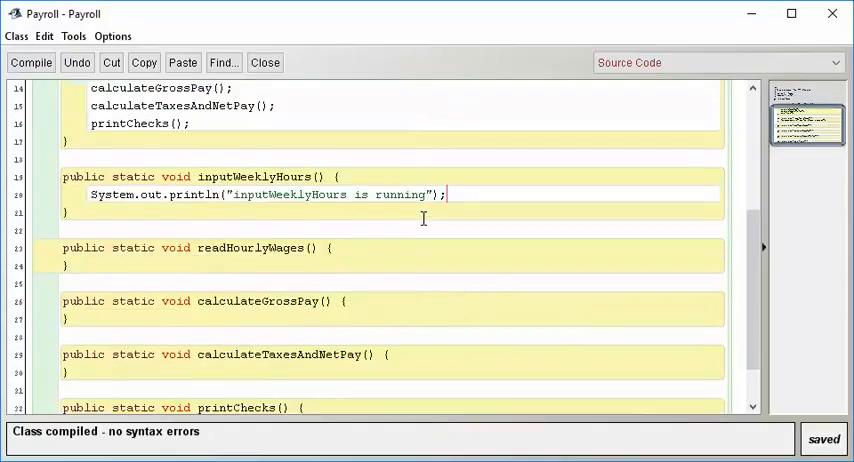
scroll(down, 3)
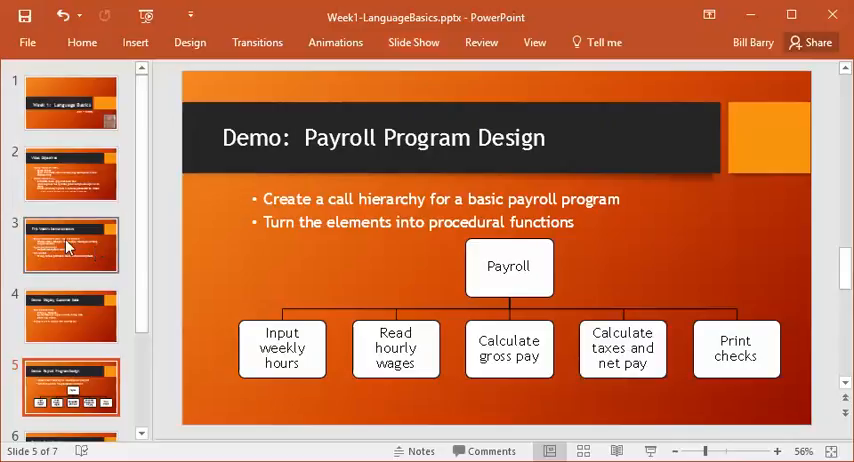
View the This Week's Demonstrations slide, then return to the Week 1: Language Basics title slide
click(70, 244)
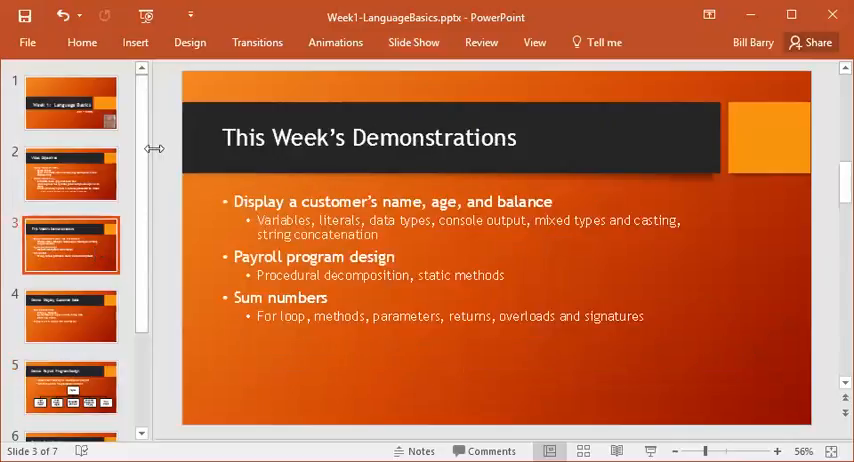
mouse_move(344, 340)
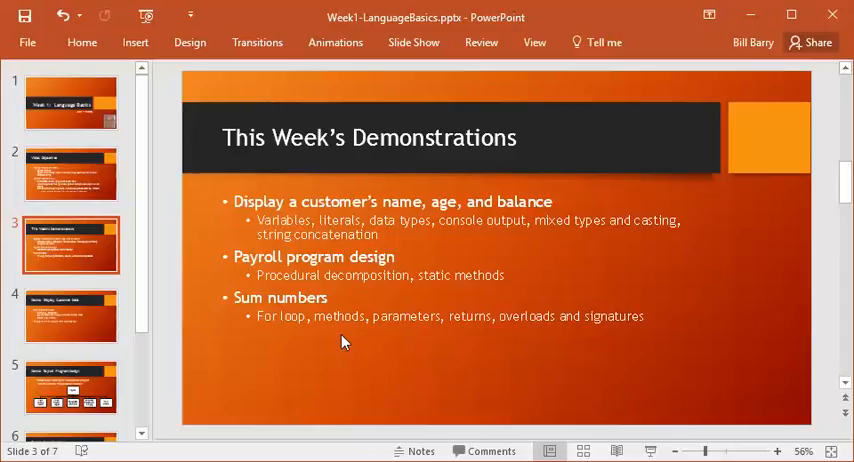
mouse_move(342, 332)
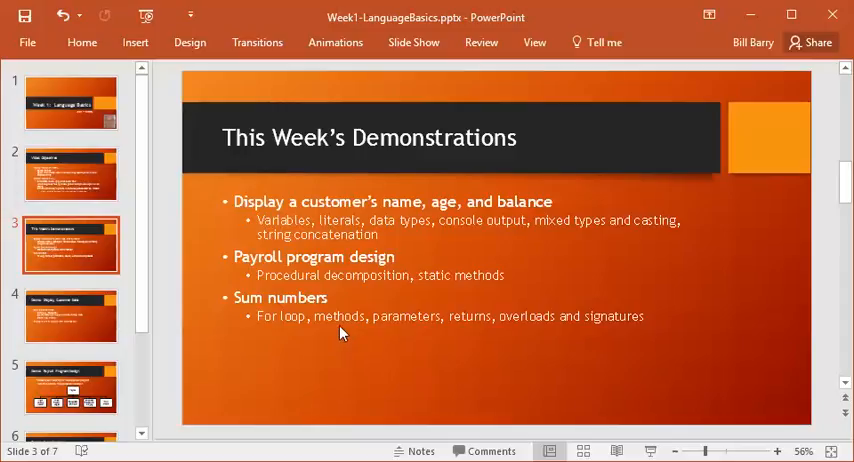
click(70, 104)
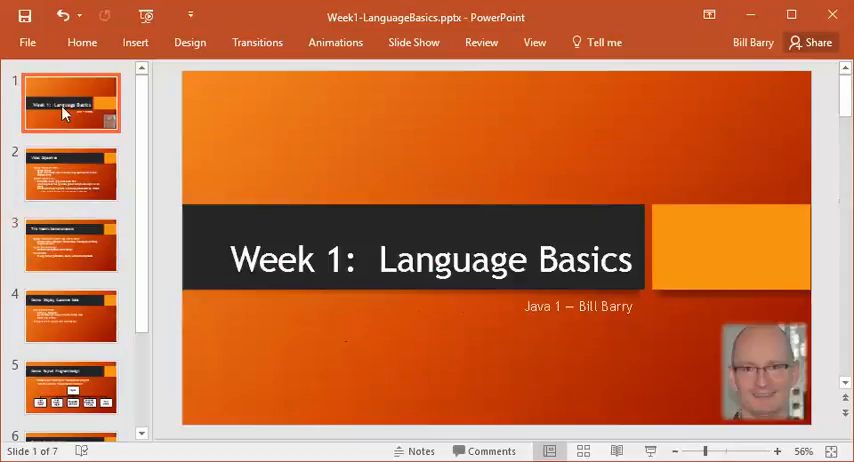